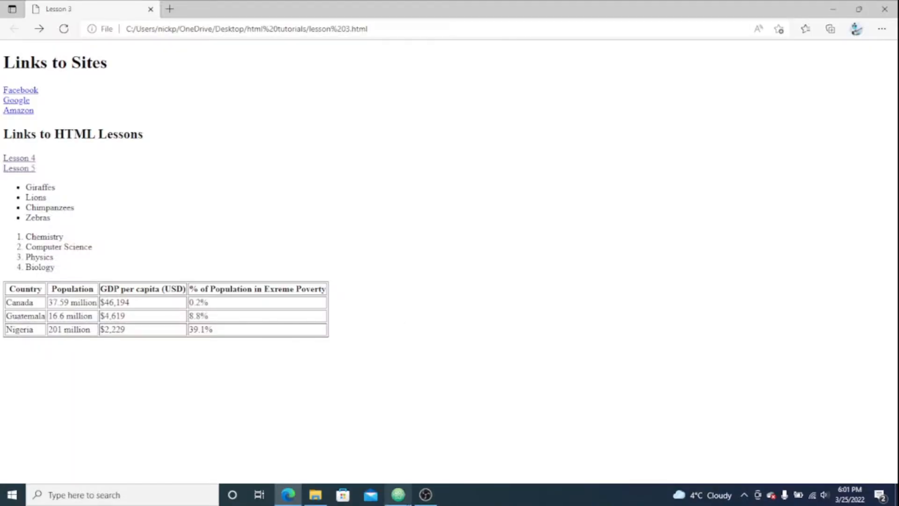
# - Minimize the Edge window showing the finished Lesson 3 links-and-table page
pyautogui.click(8, 18)
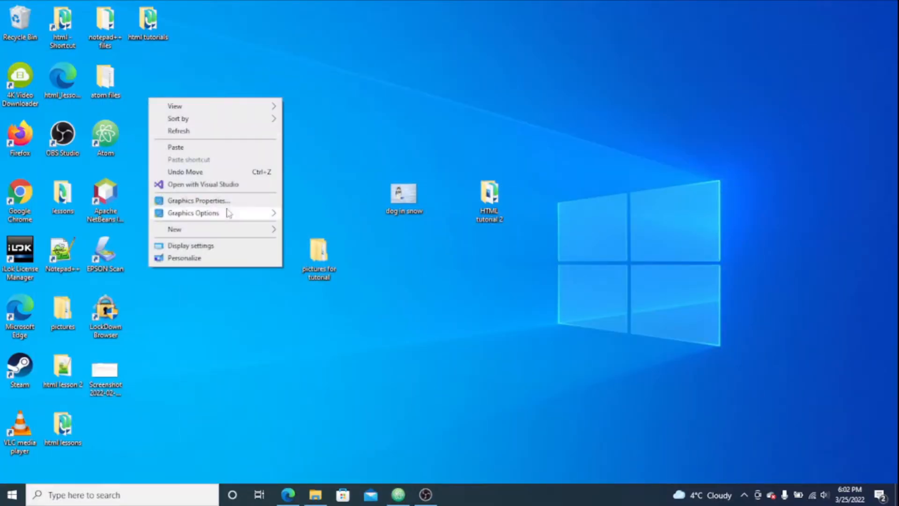
# - Dismiss the desktop context menu and launch the html tutorials desktop shortcut
pyautogui.click(667, 204)
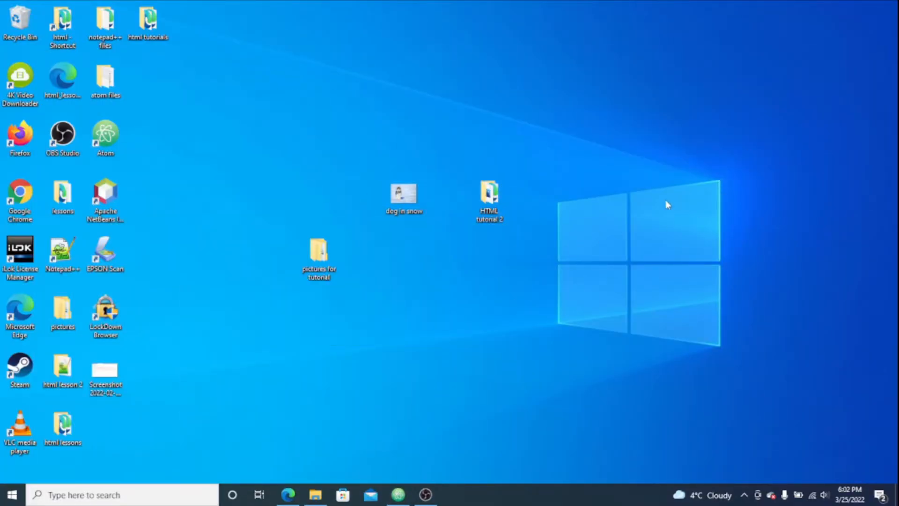
pyautogui.click(148, 23)
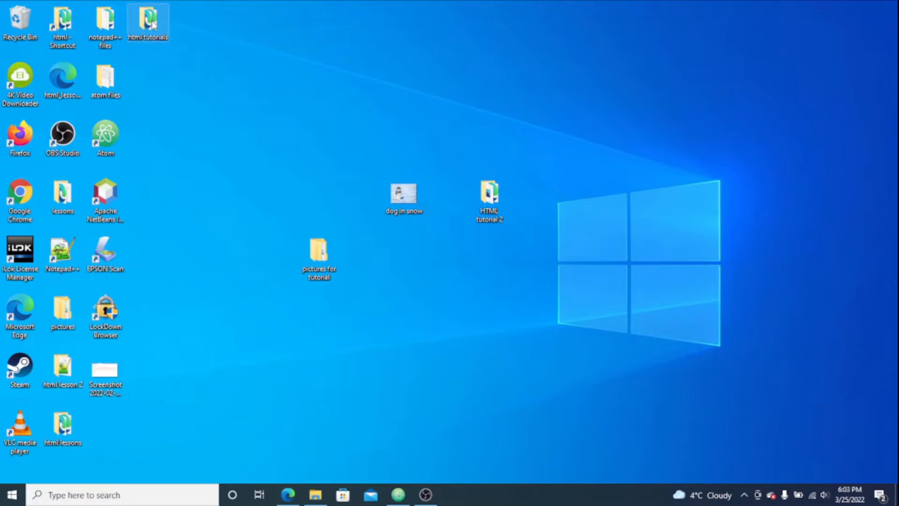
pyautogui.moveTo(472, 174)
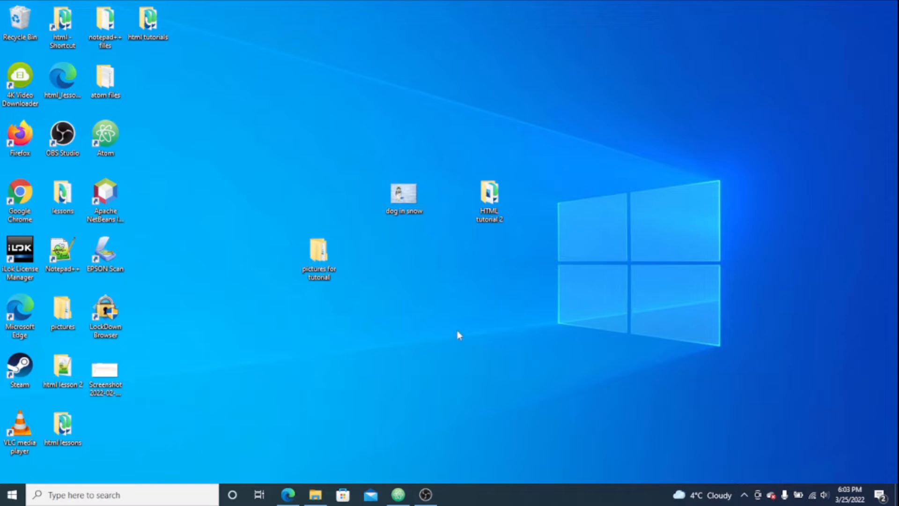
pyautogui.moveTo(497, 232)
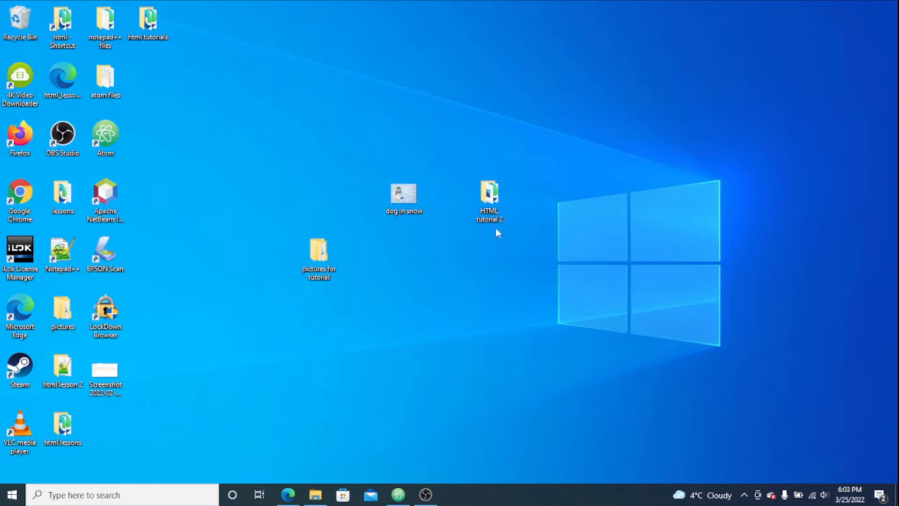
pyautogui.moveTo(148, 23)
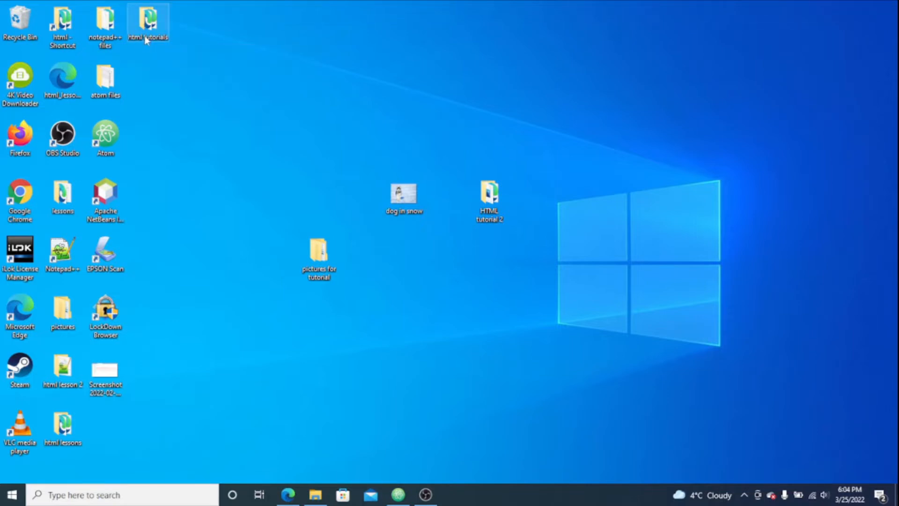
pyautogui.doubleClick(148, 23)
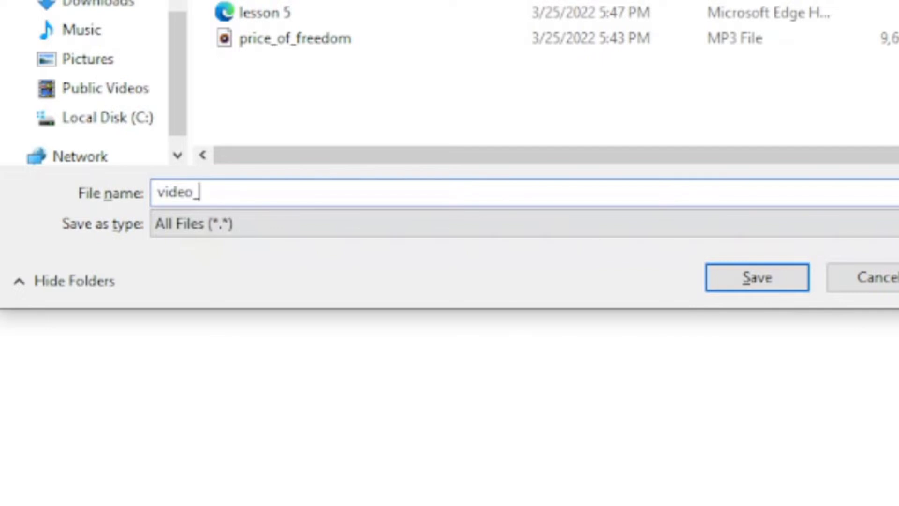
# - Save the file as video_3.html and expand the ! boilerplate into a Lesson 3 skeleton
pyautogui.write('3.html')
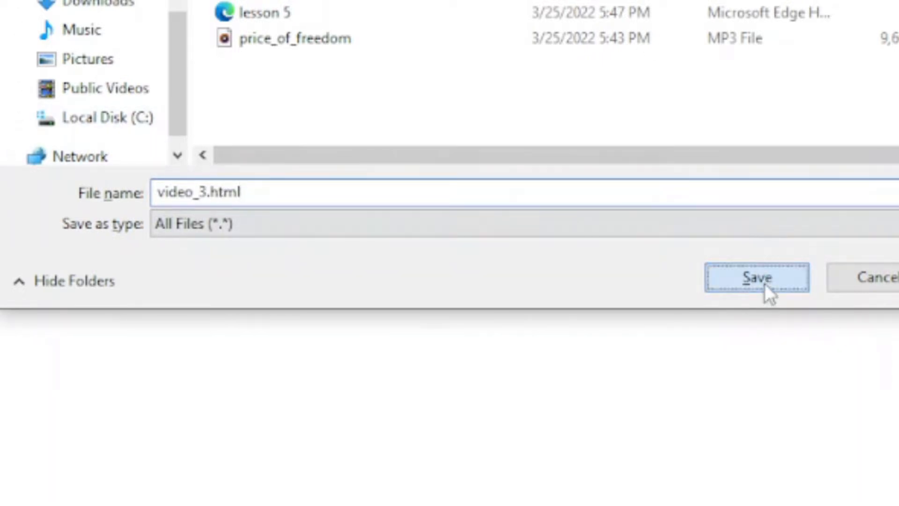
pyautogui.click(756, 278)
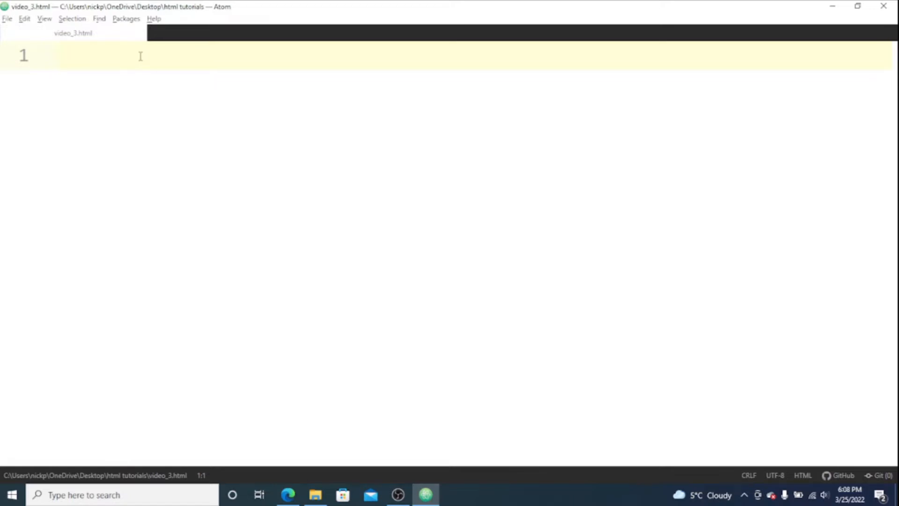
pyautogui.write('!')
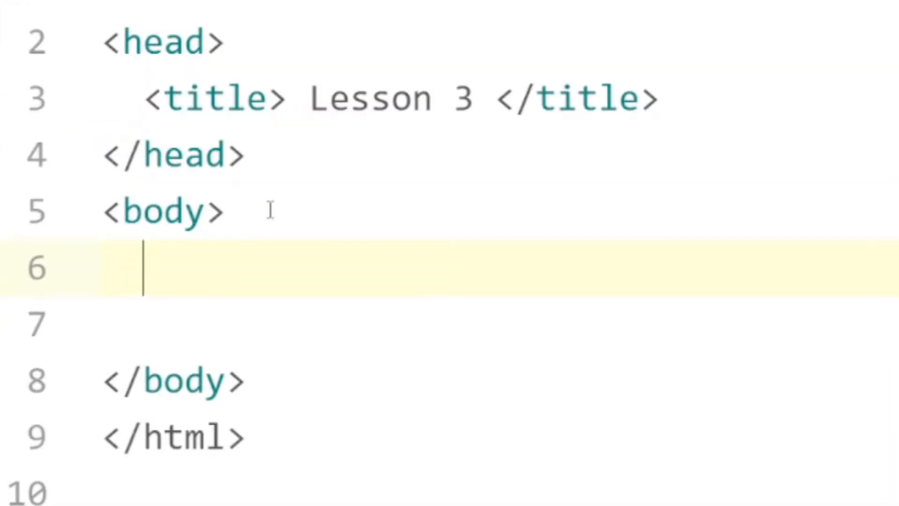
# - Add an h1 heading reading 'Links to Sites' to the body
pyautogui.write('<h1> </h1')
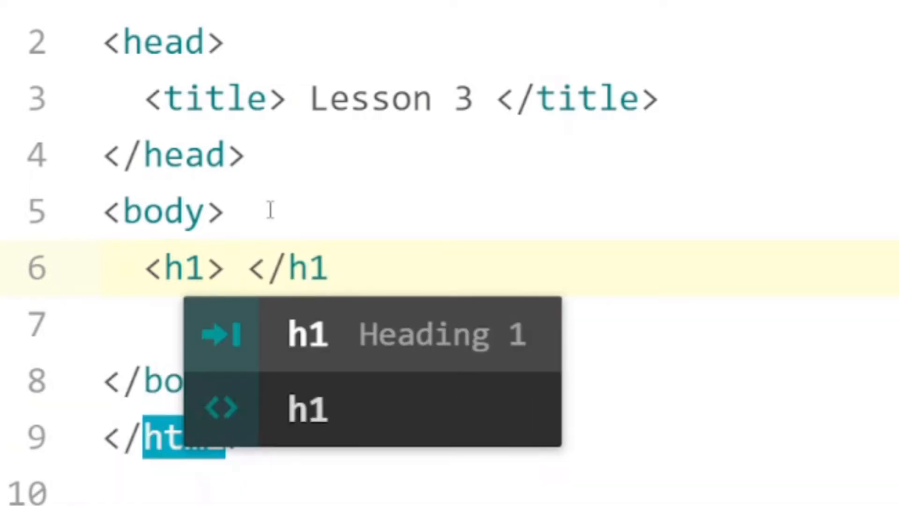
pyautogui.write('Links')
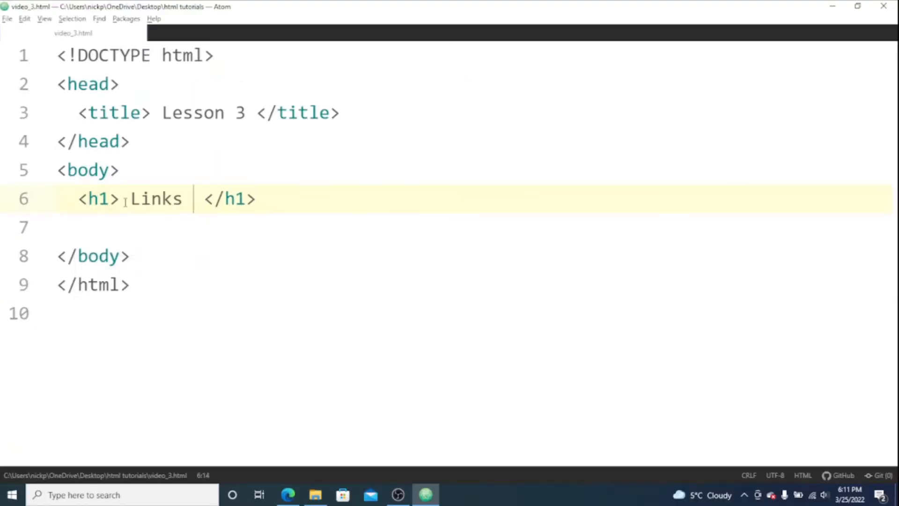
pyautogui.write('to Sites')
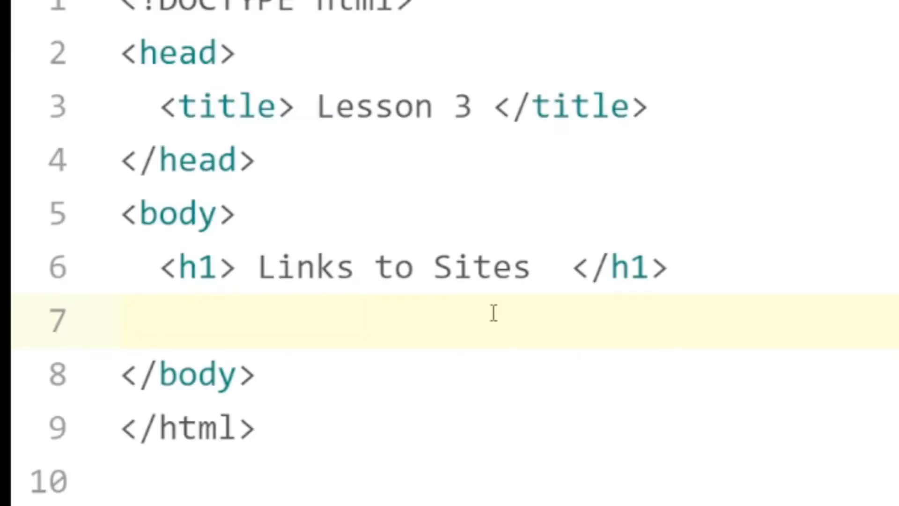
# - Add an anchor tag below the heading with an empty href attribute
pyautogui.write('<a>')
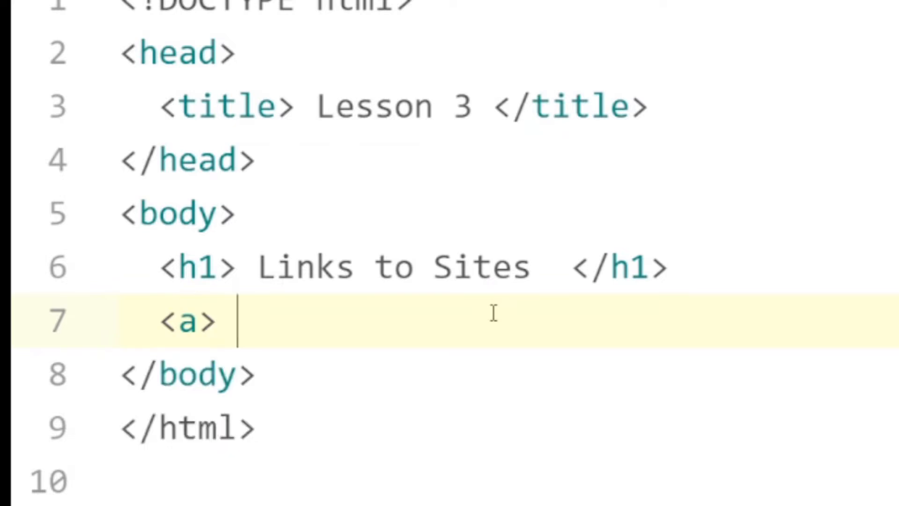
pyautogui.write('</a>')
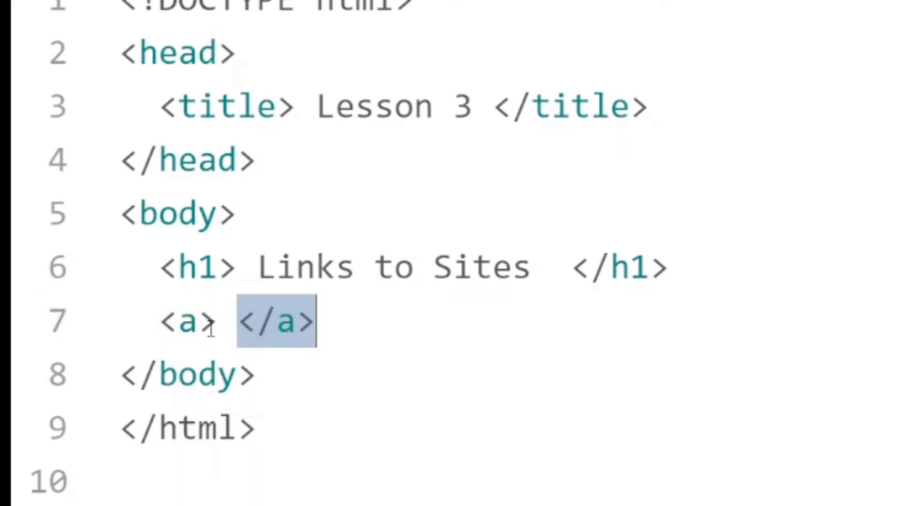
pyautogui.click(198, 321)
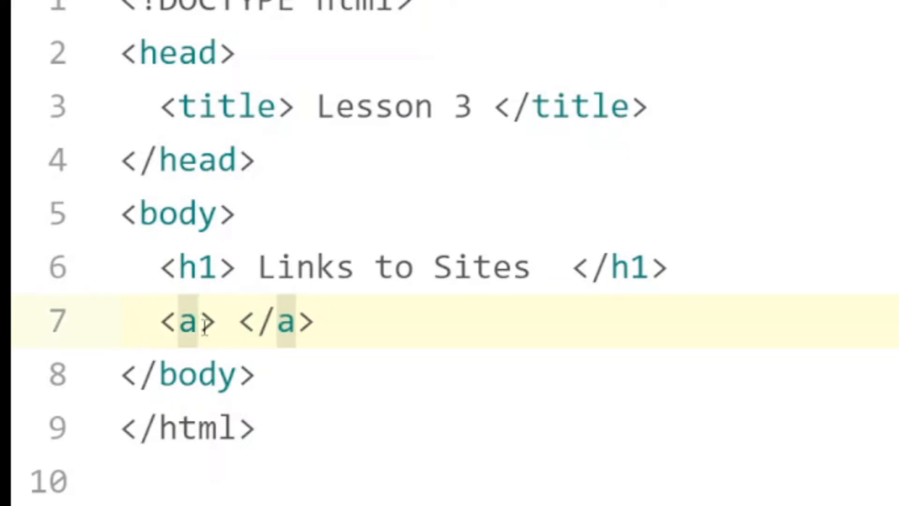
pyautogui.write('href=')
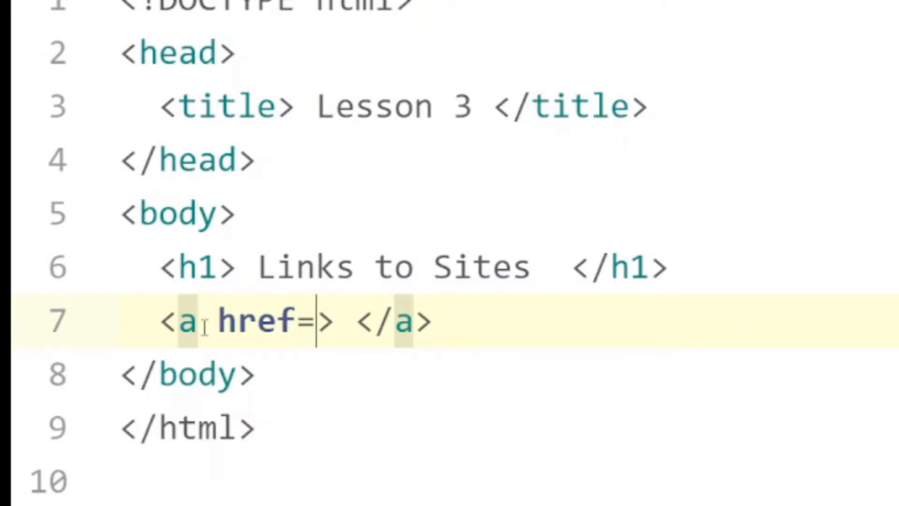
pyautogui.write('""')
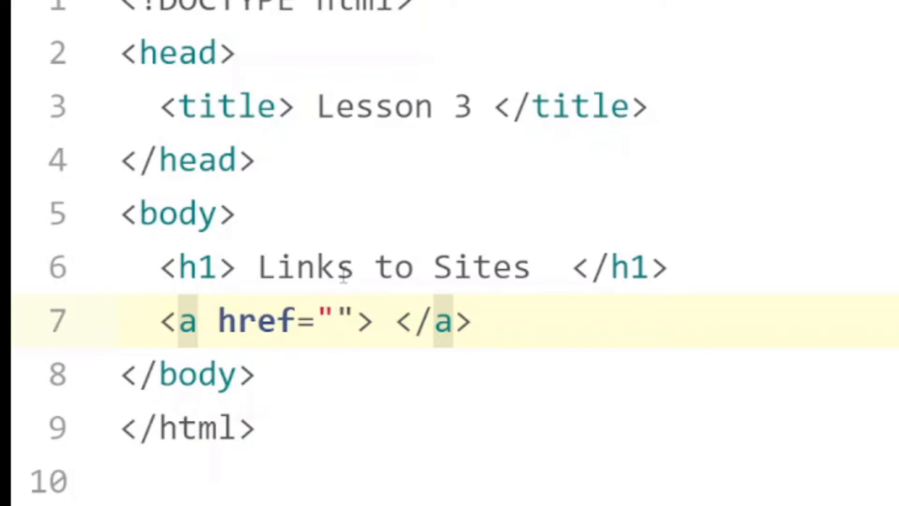
pyautogui.click(425, 494)
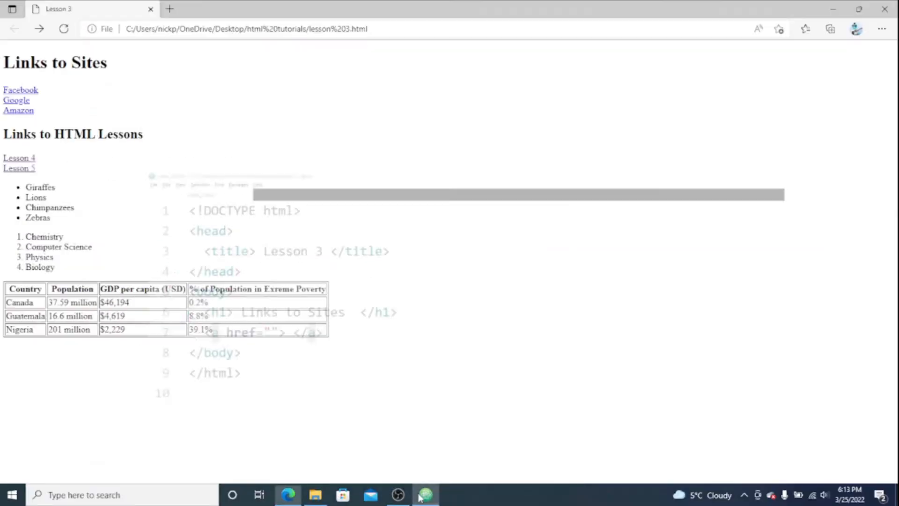
pyautogui.write('facebook.com/')
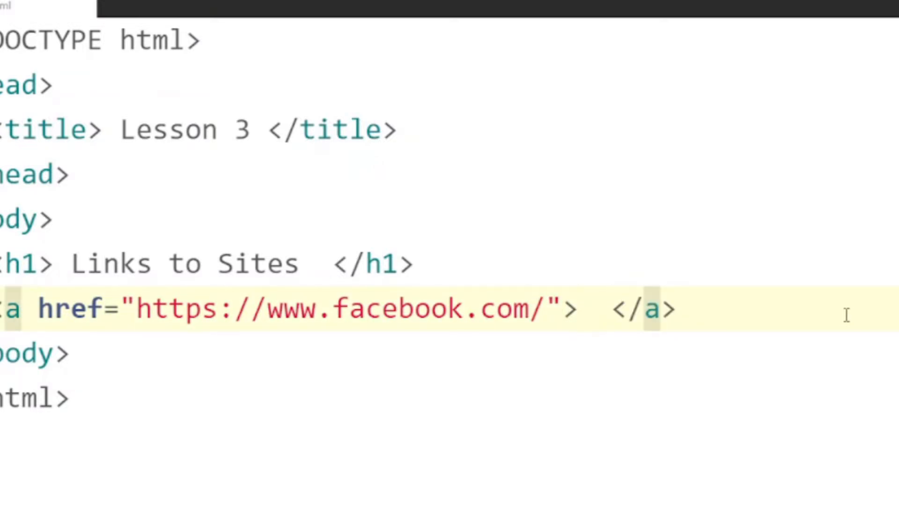
pyautogui.write('Faceboo')
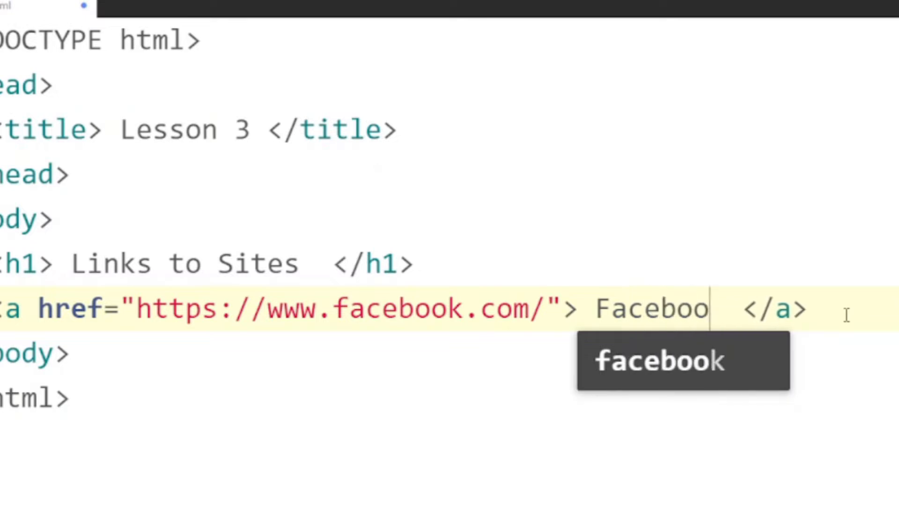
pyautogui.write('k')
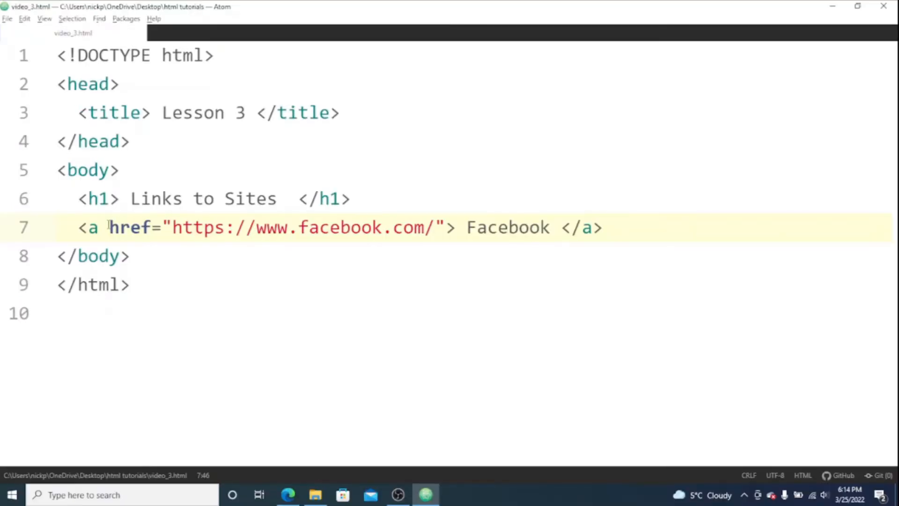
# - Duplicate the Facebook link twice as Google (google.ca) and Youtube (youtube.com) links
pyautogui.moveTo(110, 227); pyautogui.dragTo(445, 227)
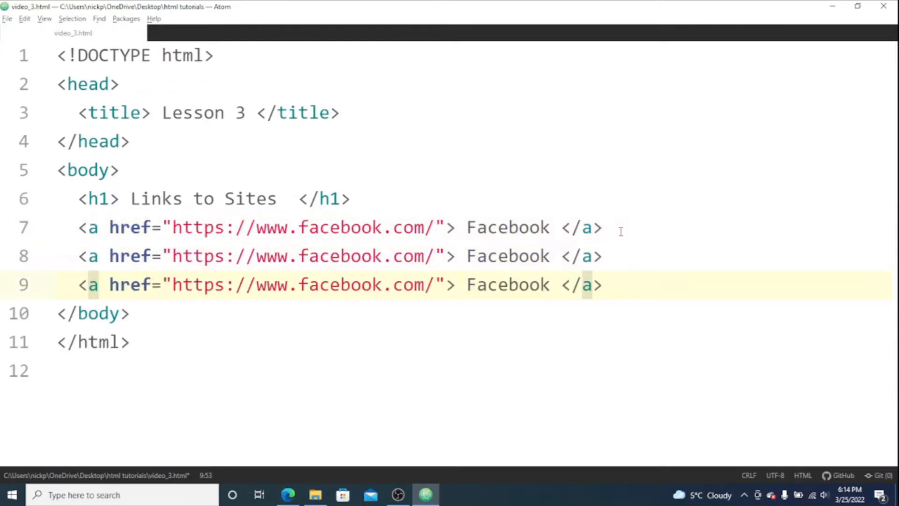
pyautogui.doubleClick(506, 256)
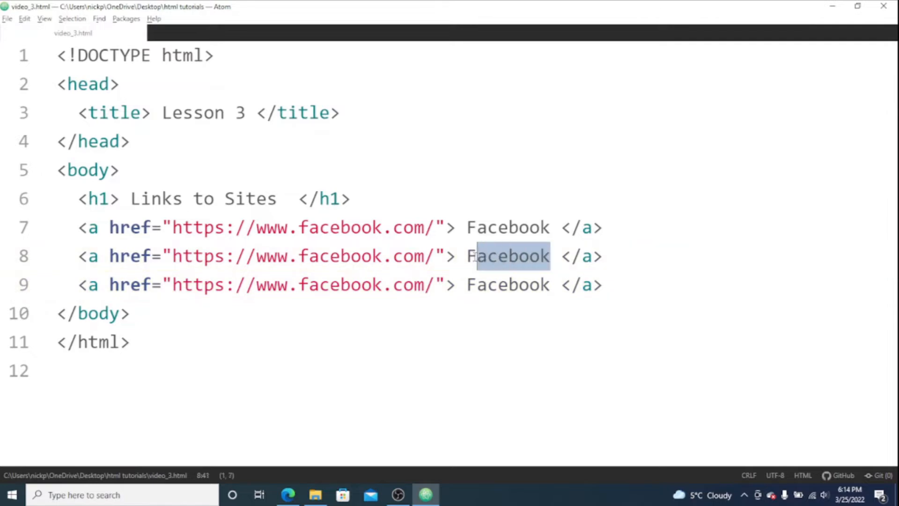
pyautogui.write('Google')
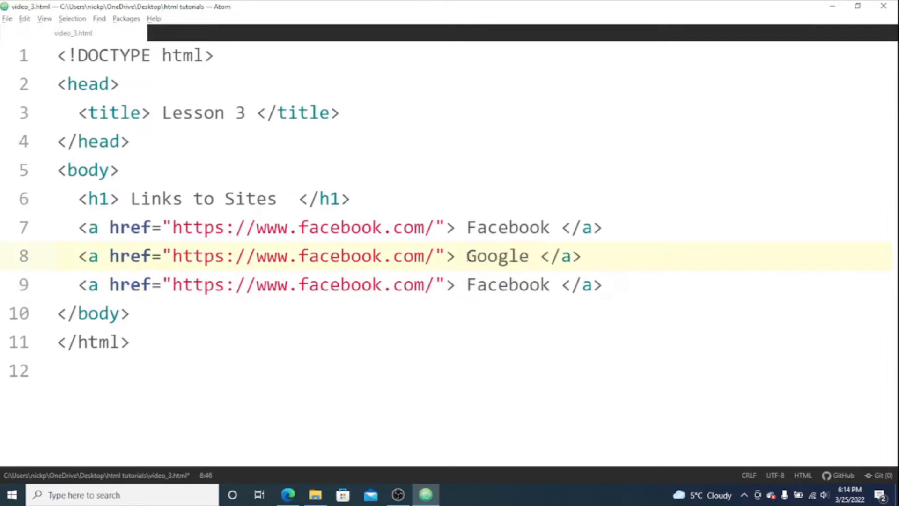
pyautogui.doubleClick(507, 284)
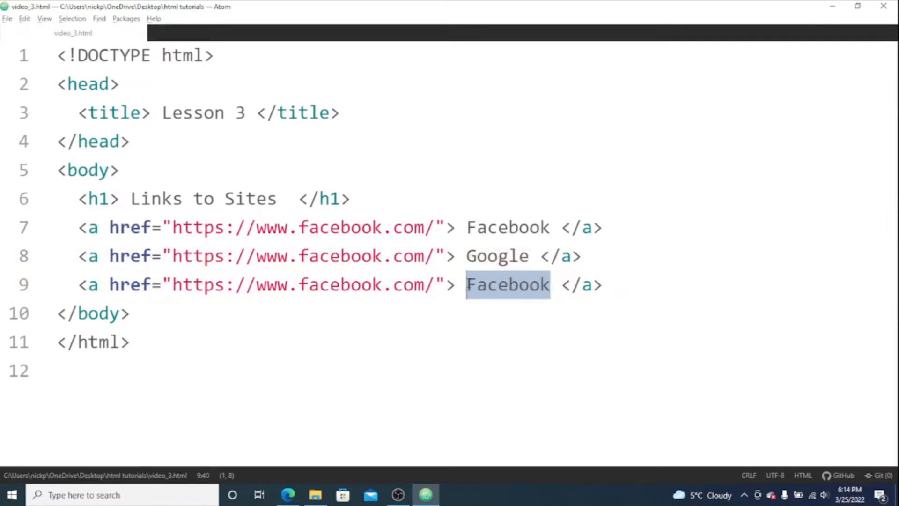
pyautogui.write('Youtube')
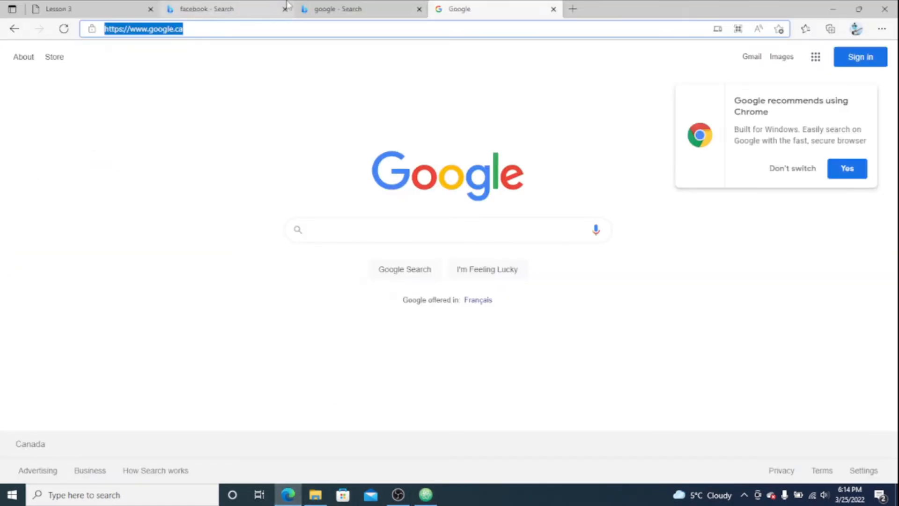
pyautogui.write('you')
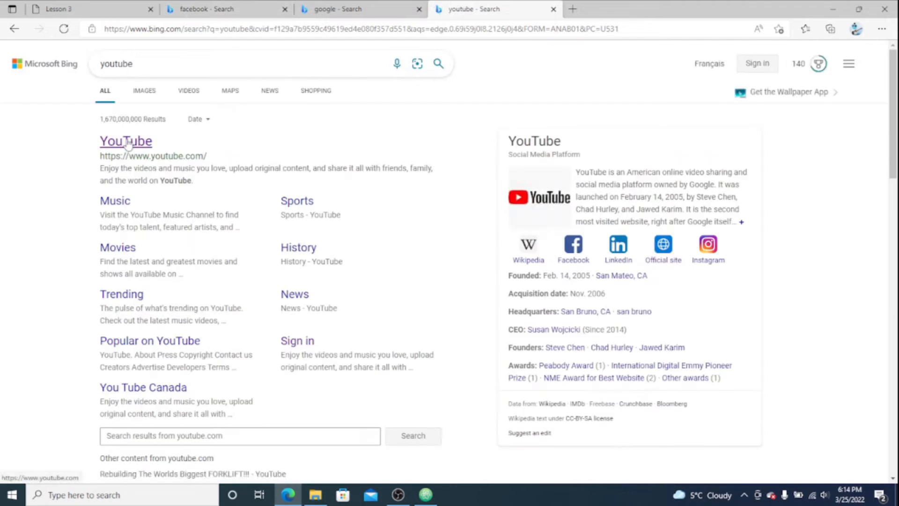
pyautogui.click(126, 140)
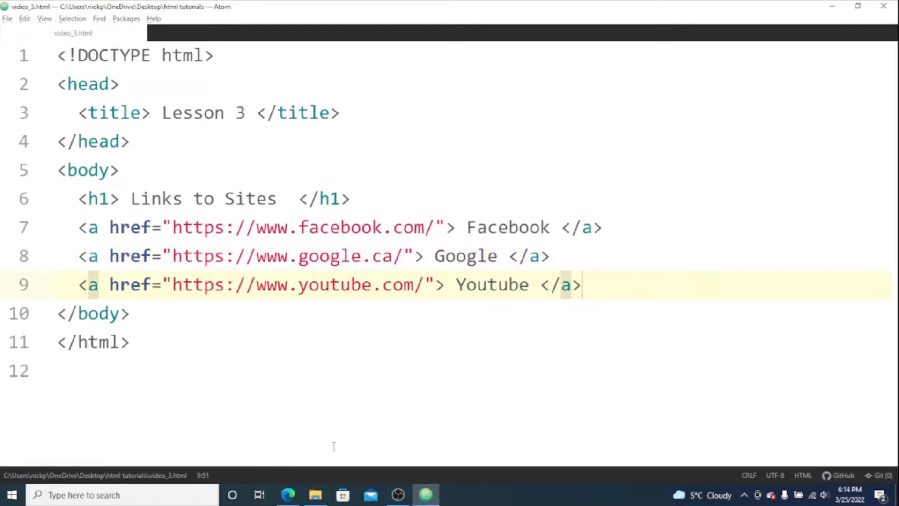
# - Insert <br> tags between the three links and add an h2 'Links to other lessons'
pyautogui.click(315, 494)
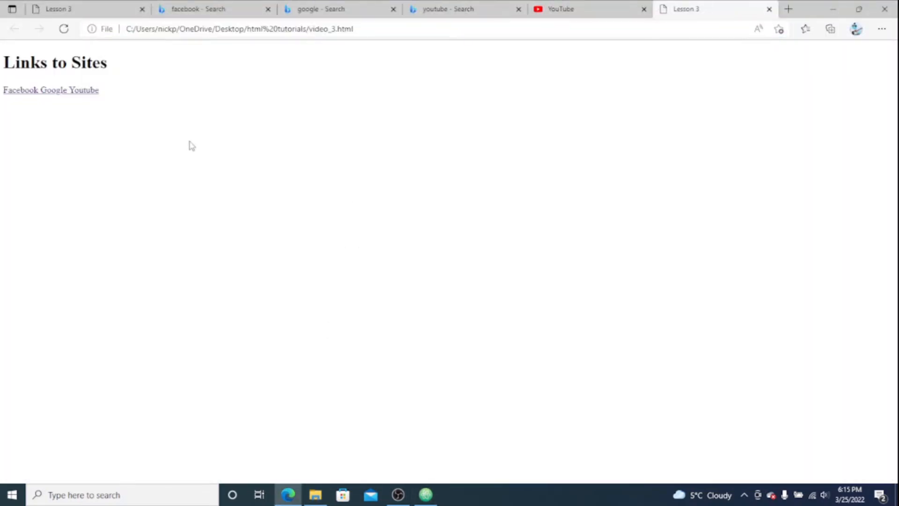
pyautogui.moveTo(401, 366)
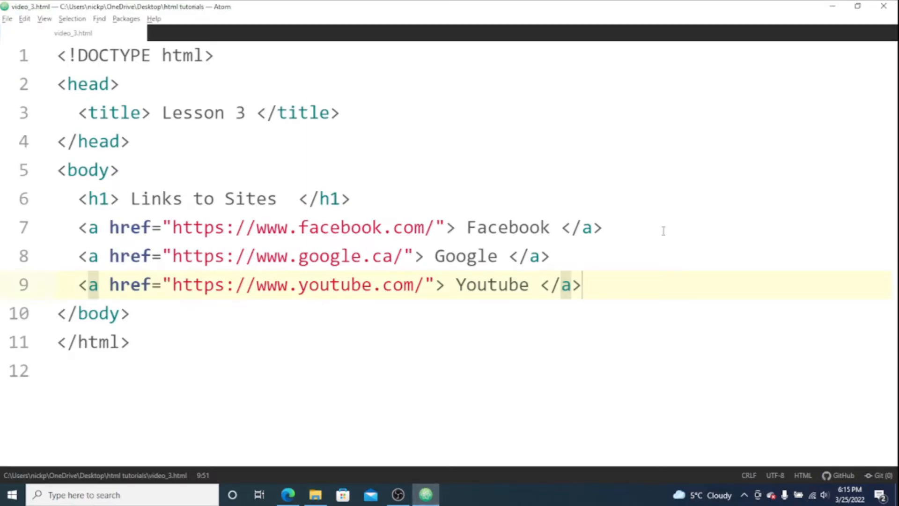
pyautogui.write('<br>')
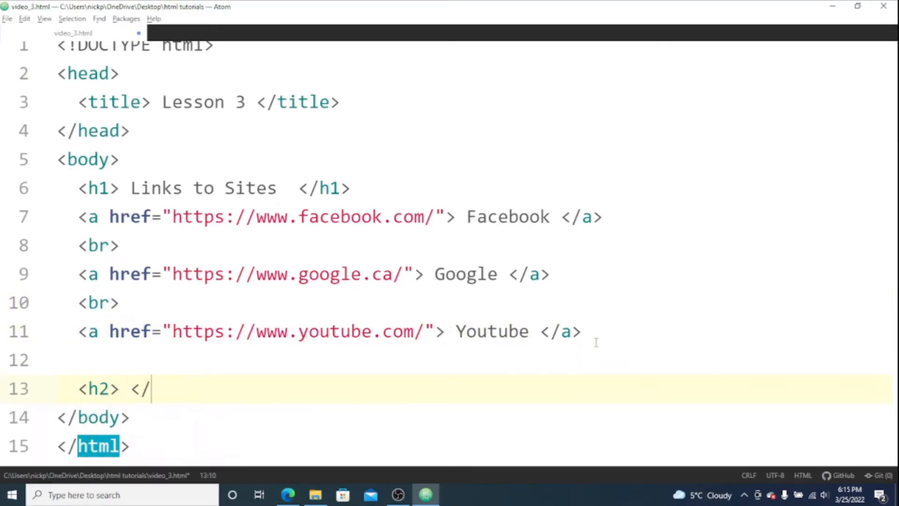
pyautogui.write('h2>')
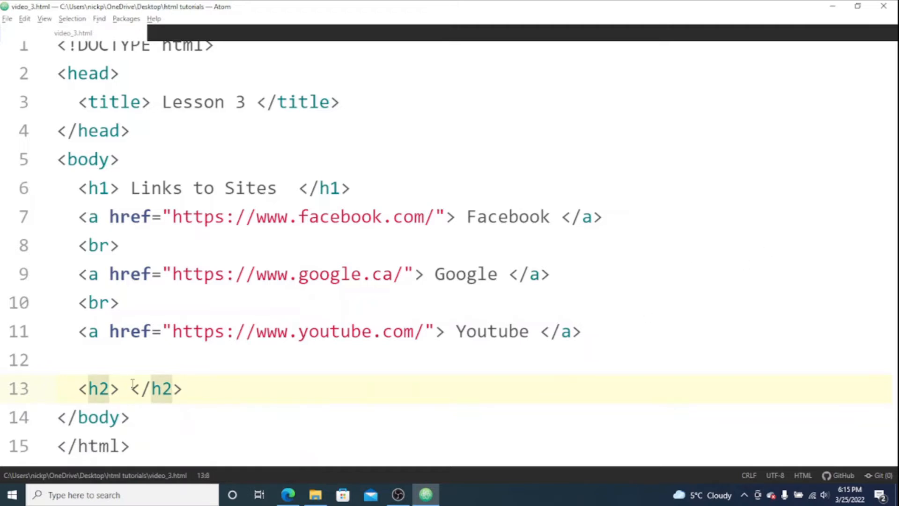
pyautogui.write('Links to other lessons')
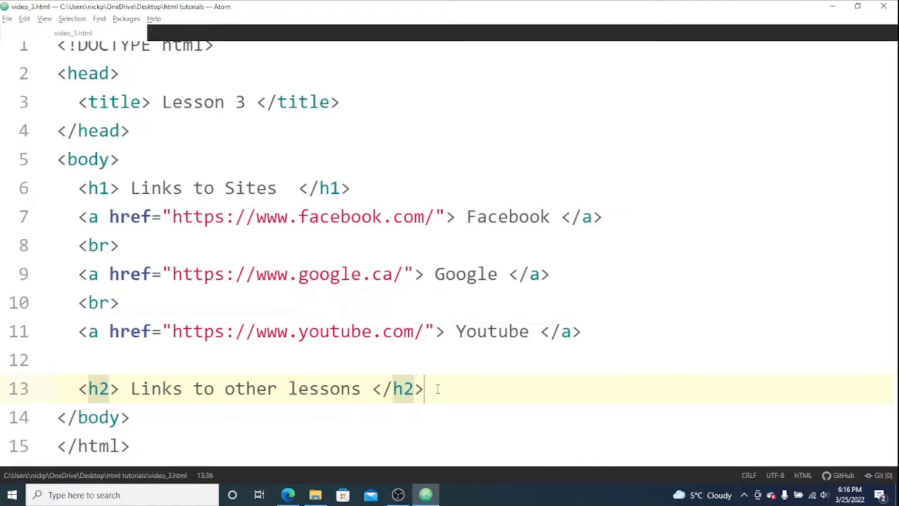
pyautogui.moveTo(414, 388)
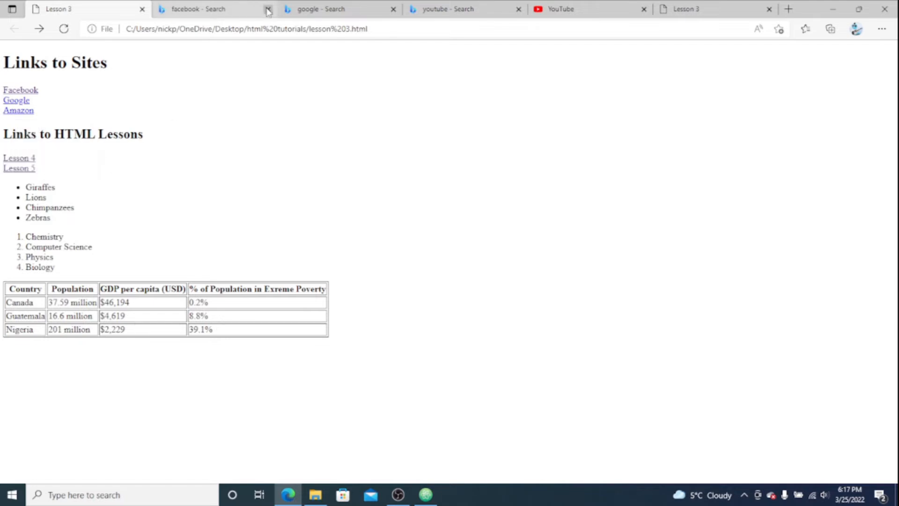
# - Add an <a href=""></a> element on a new line under the lessons heading
pyautogui.click(425, 494)
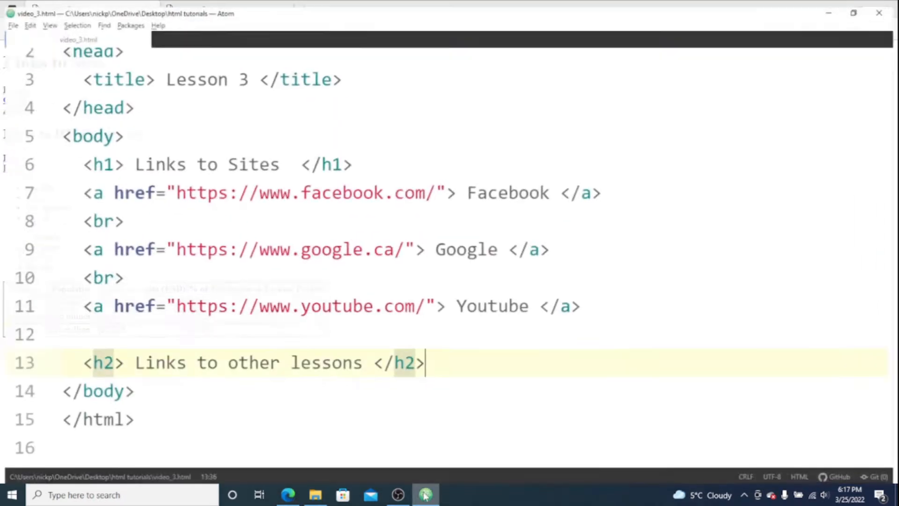
pyautogui.press('enter')
pyautogui.write('<a> </a>')
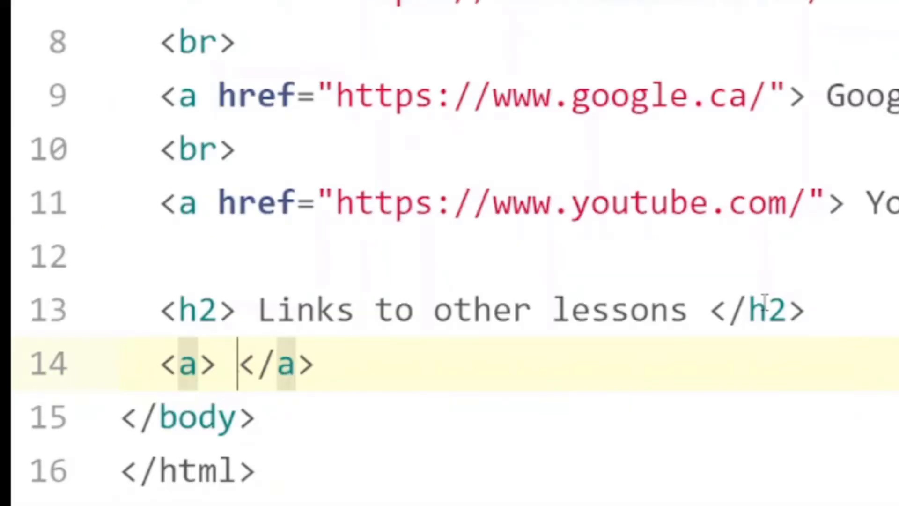
pyautogui.write('h')
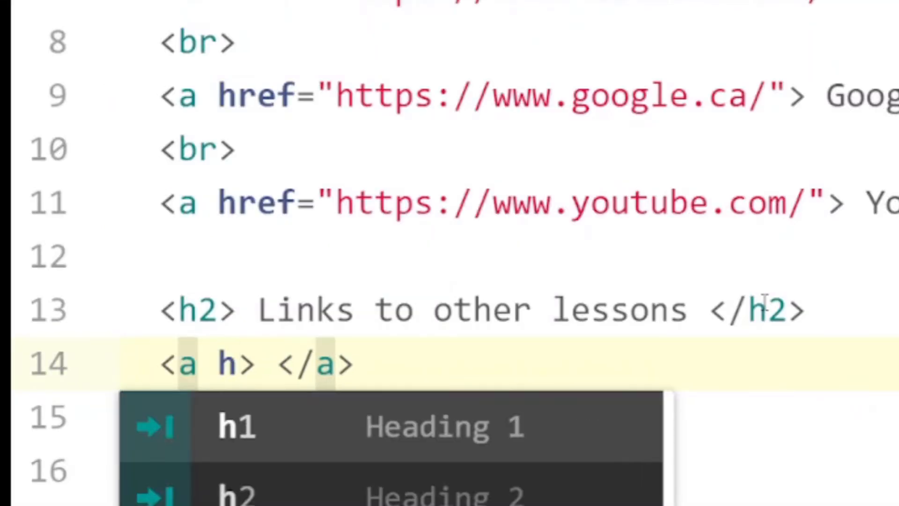
pyautogui.write('href=""')
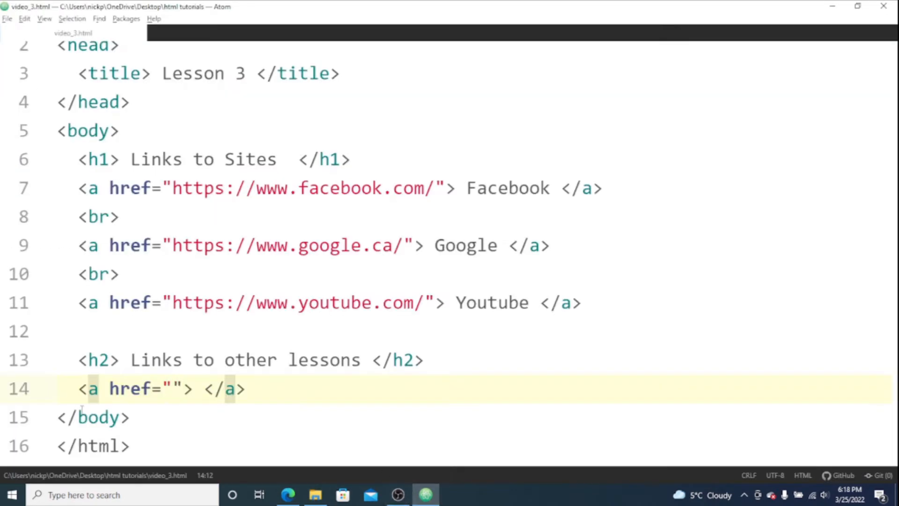
pyautogui.click(171, 389)
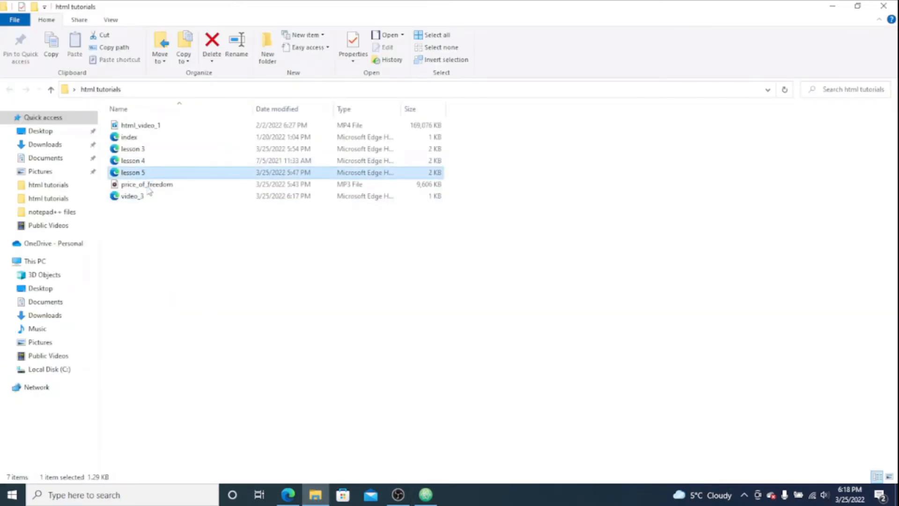
# - Check the lesson 4 and lesson 5 file names in html tutorials, then return to Atom
pyautogui.click(192, 210)
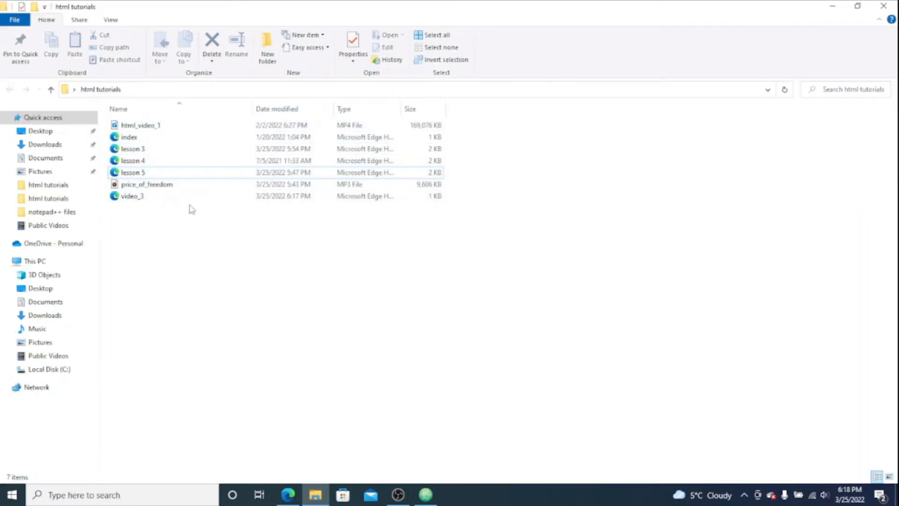
pyautogui.click(132, 196)
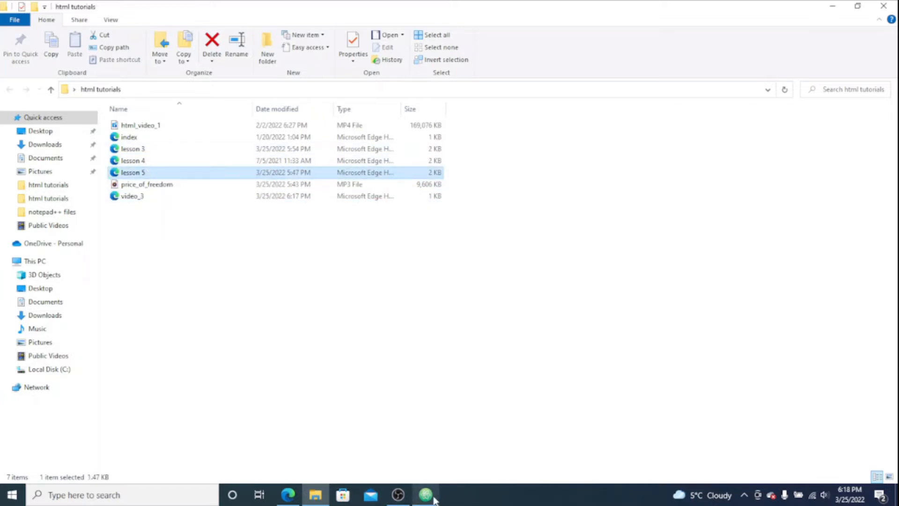
pyautogui.click(425, 495)
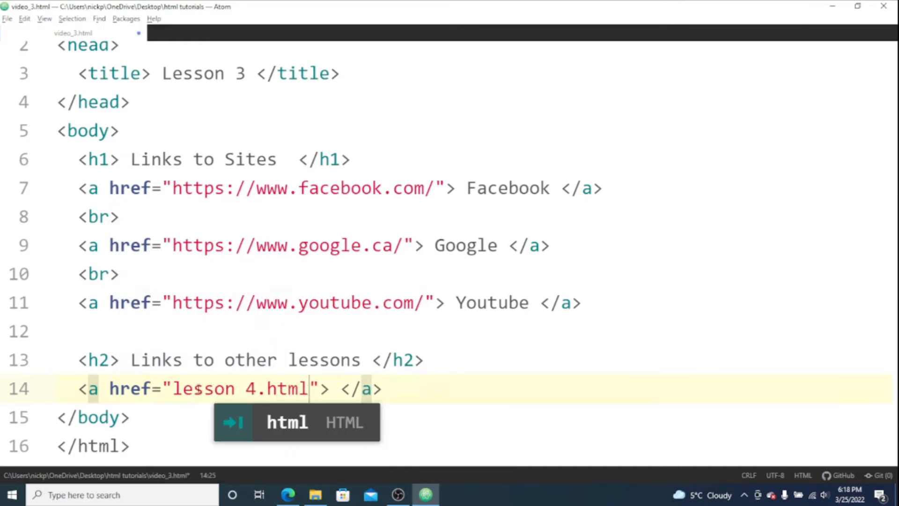
# - Fill the links as LESSON 4 → lesson 4.html and LESSON 5 → lesson 5.html, with <br> between
pyautogui.write('Le')
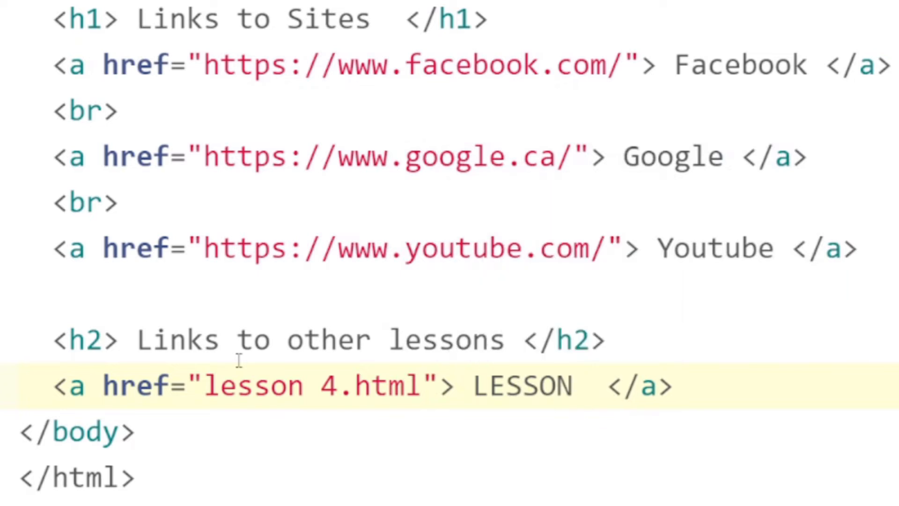
pyautogui.write('4')
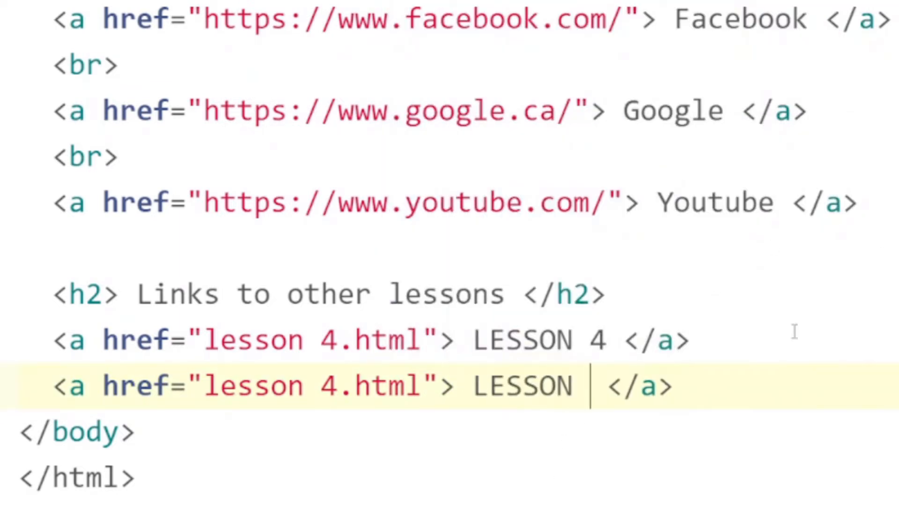
pyautogui.write('5')
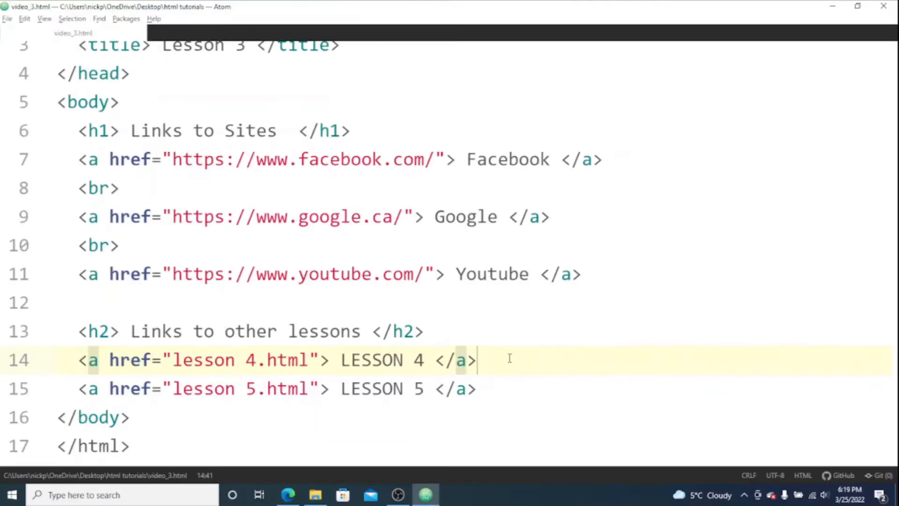
pyautogui.press('Enter')
pyautogui.write('<br>')
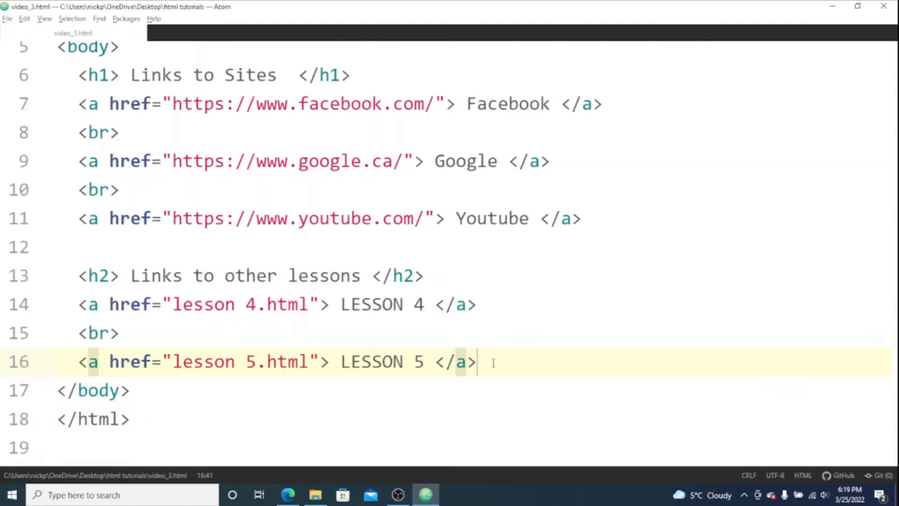
# - Preview video_3.html in Edge to check the LESSON 4 and LESSON 5 links, then return to Atom
pyautogui.click(288, 495)
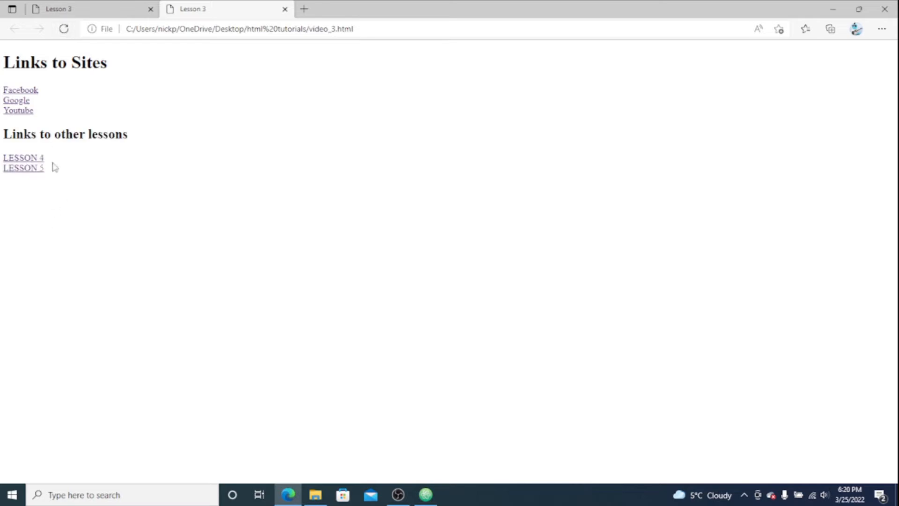
pyautogui.click(23, 158)
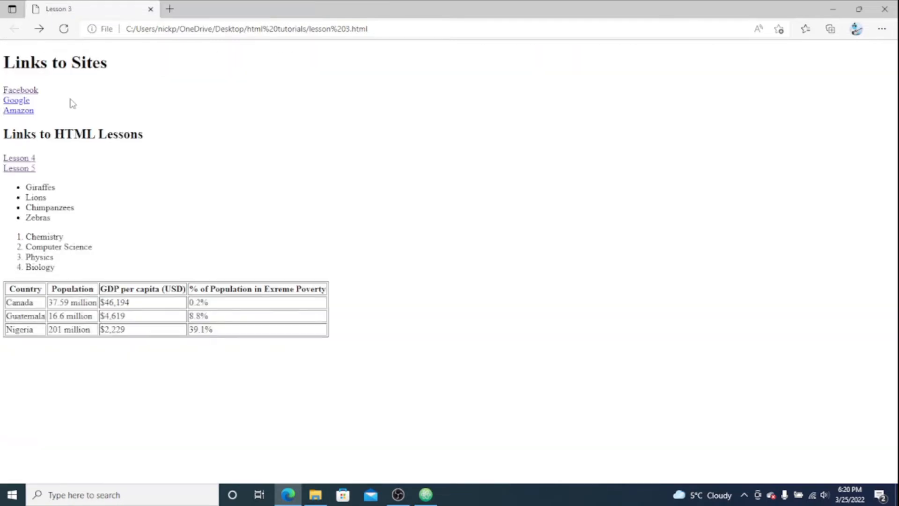
pyautogui.click(424, 495)
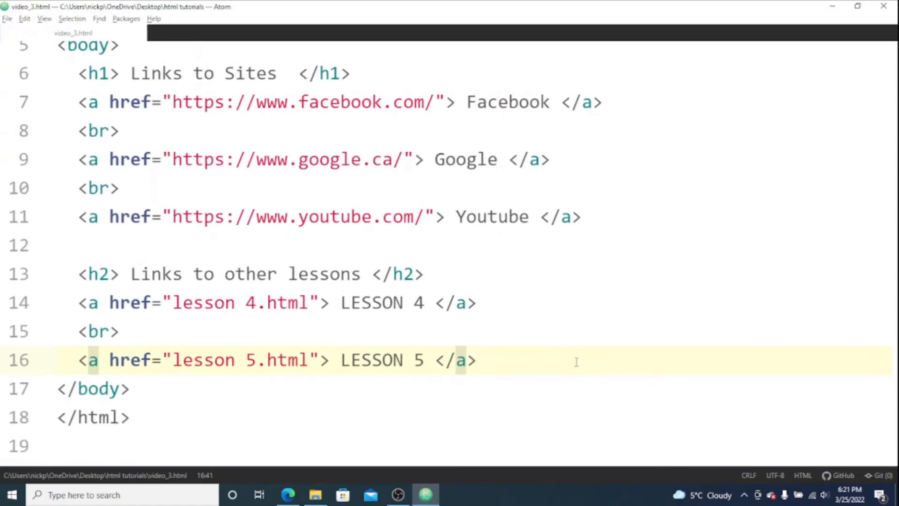
# - Add a 'Lists' h2 heading and start an unordered list below it
pyautogui.write('<')
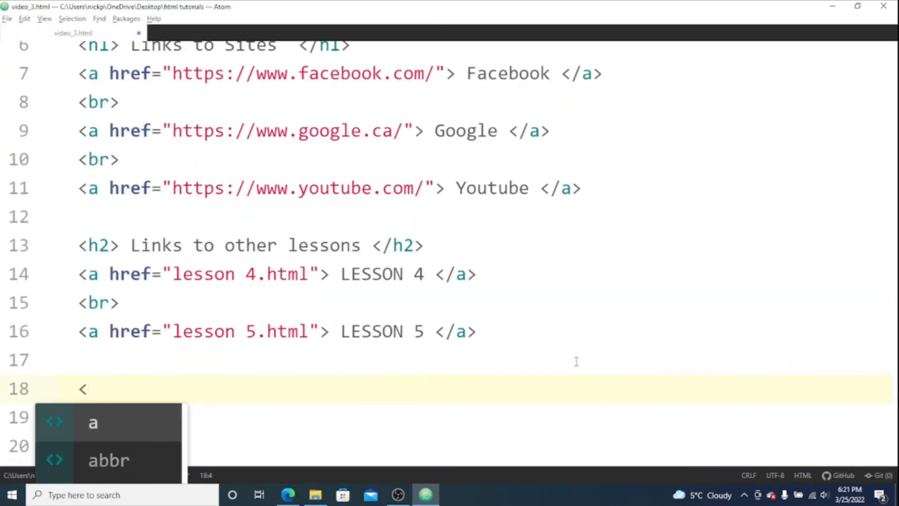
pyautogui.write('h2> </h2')
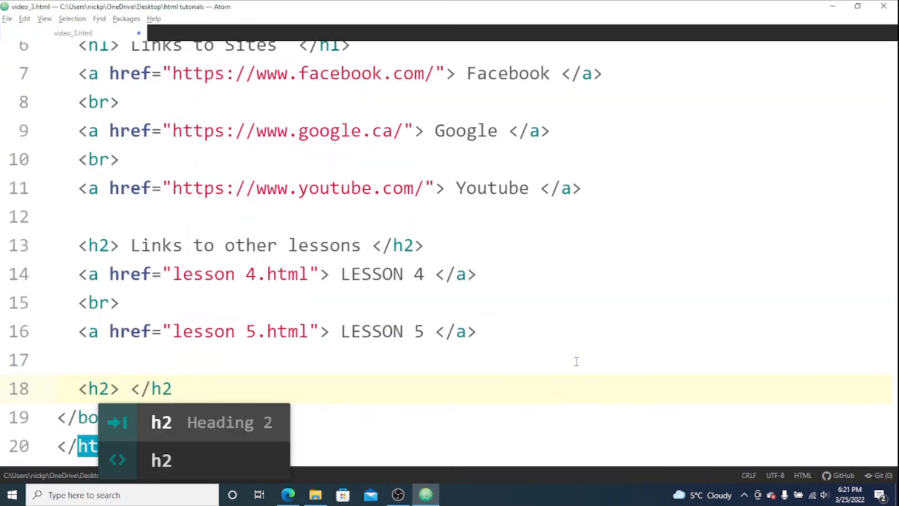
pyautogui.write('Lists')
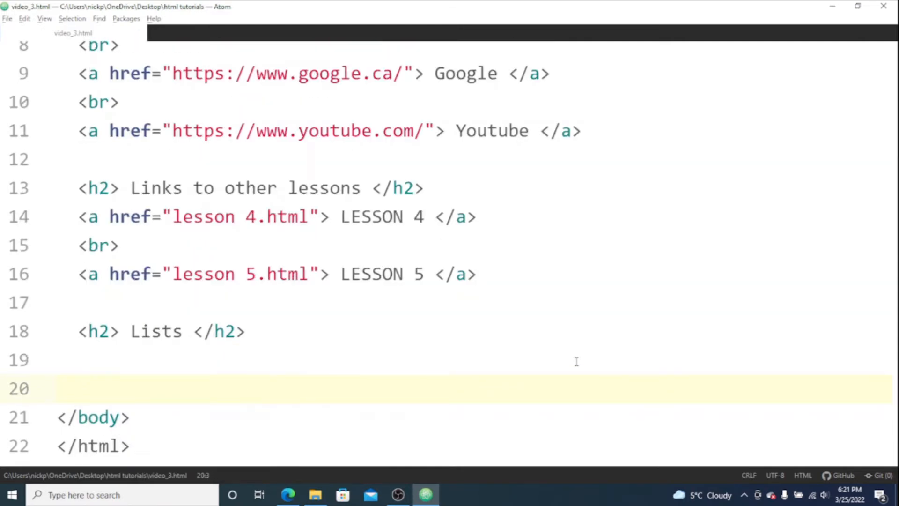
pyautogui.write('<')
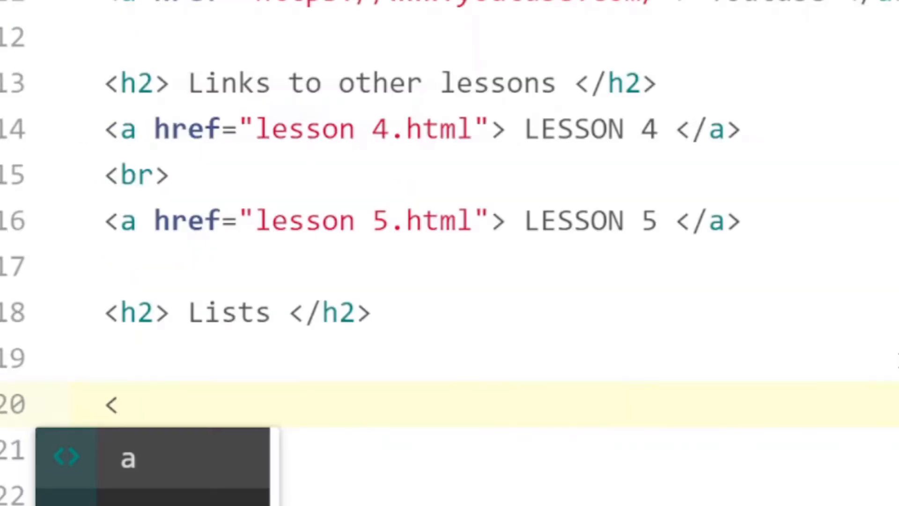
pyautogui.write('ul>')
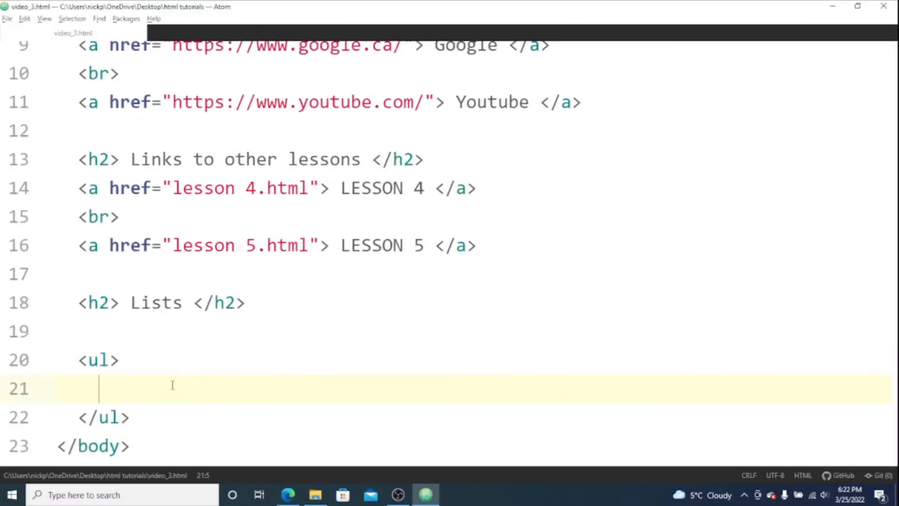
# - Fill the unordered list with items Giraffes, Tigers, Lions and Monkeys
pyautogui.write('<l')
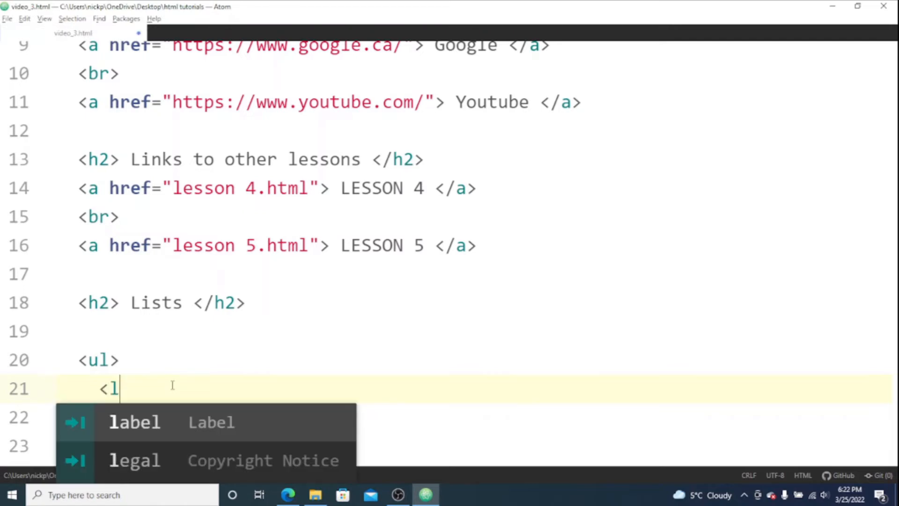
pyautogui.write('i> <')
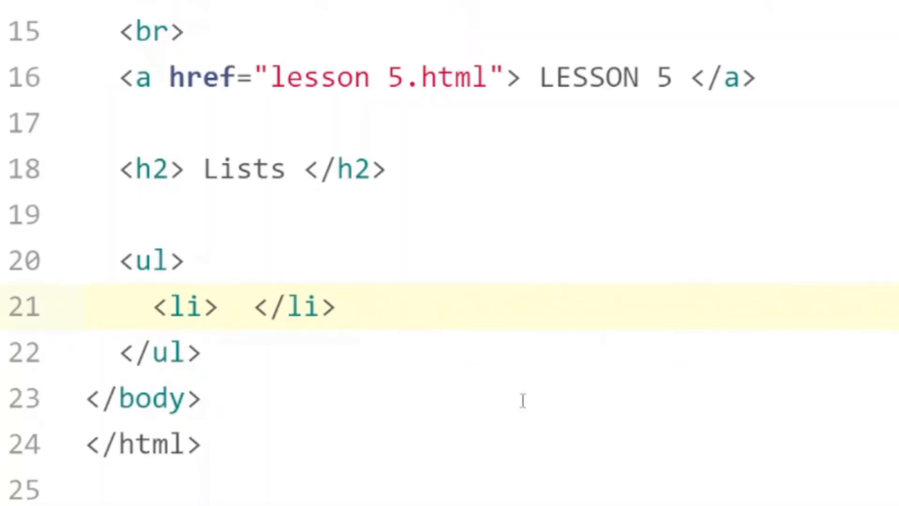
pyautogui.write('Giraffes')
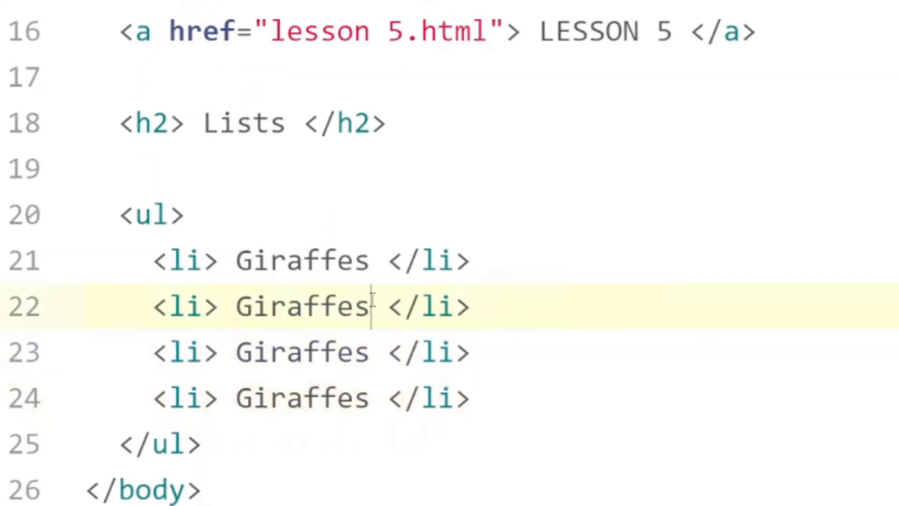
pyautogui.write('Tigers')
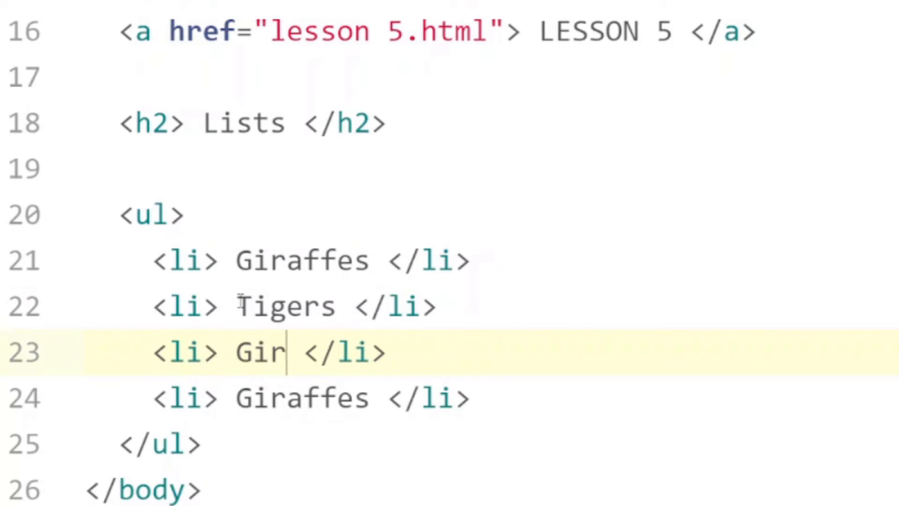
pyautogui.write('ons')
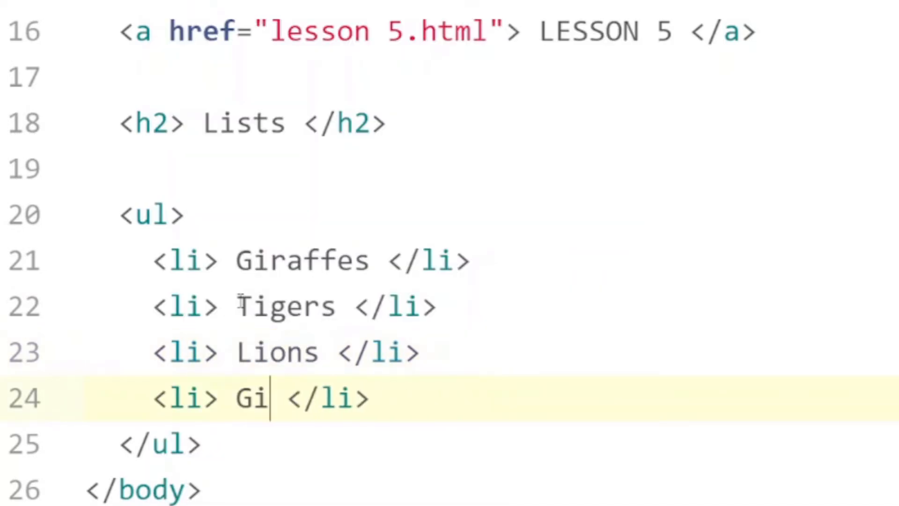
pyautogui.write('onkeys')
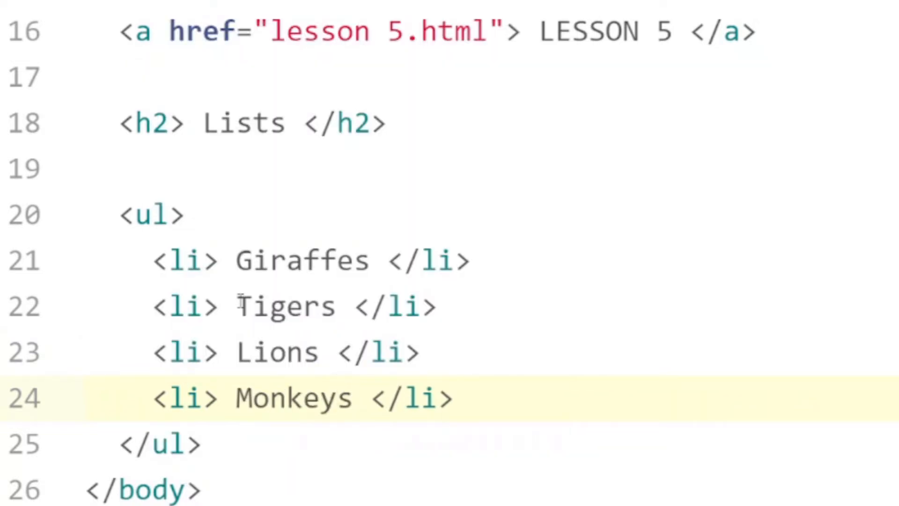
pyautogui.moveTo(152, 260); pyautogui.dragTo(427, 399)
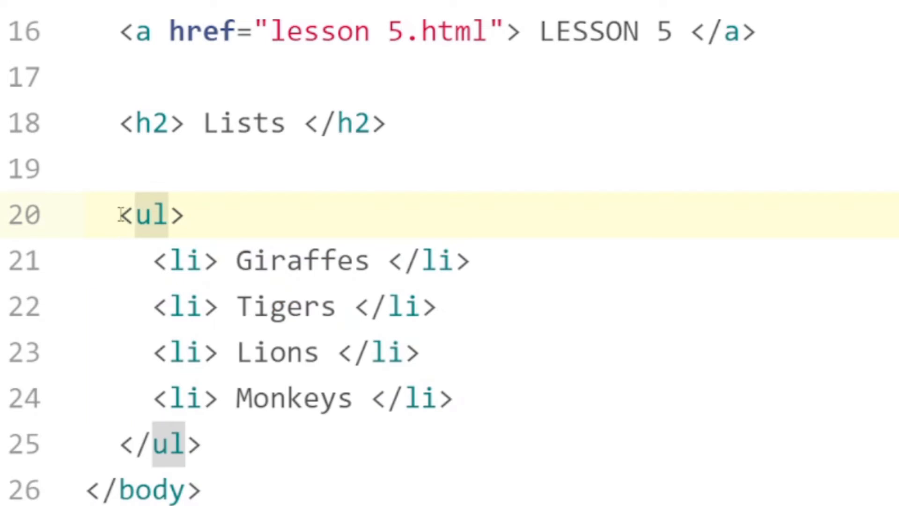
pyautogui.doubleClick(146, 215)
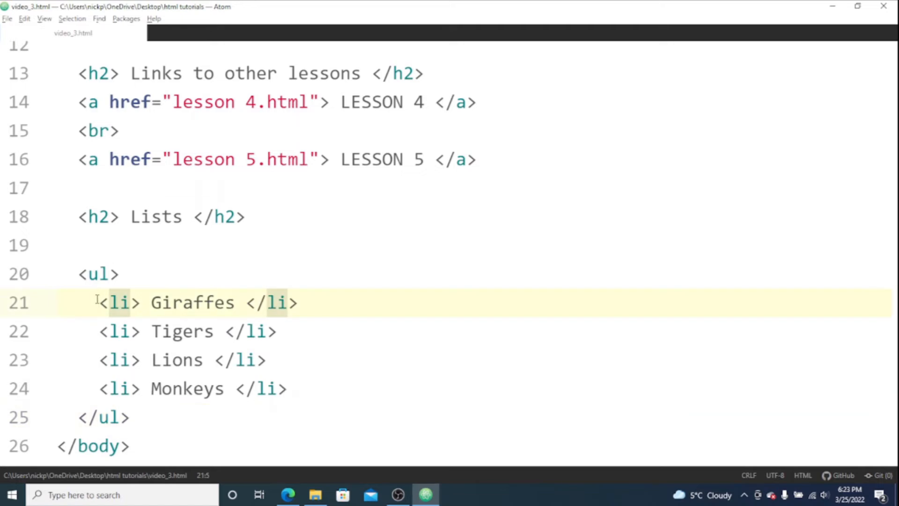
pyautogui.moveTo(97, 302); pyautogui.dragTo(120, 331)
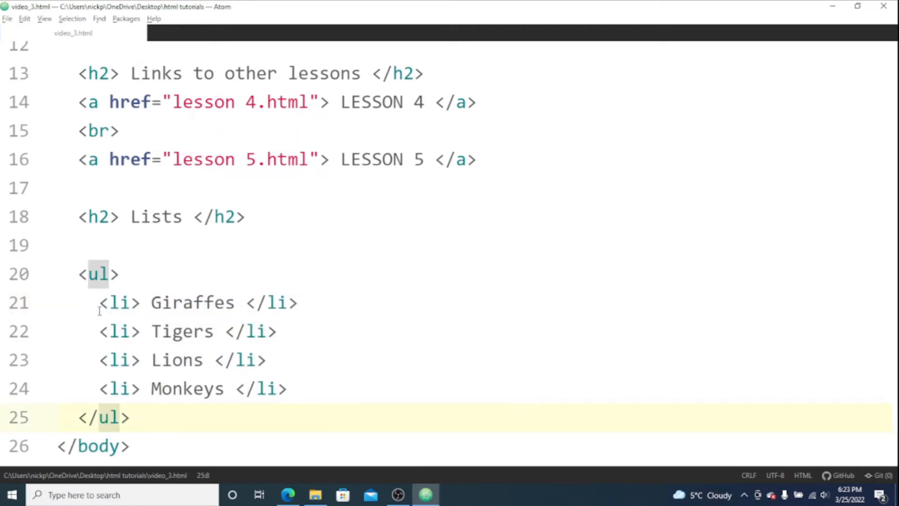
pyautogui.click(80, 273)
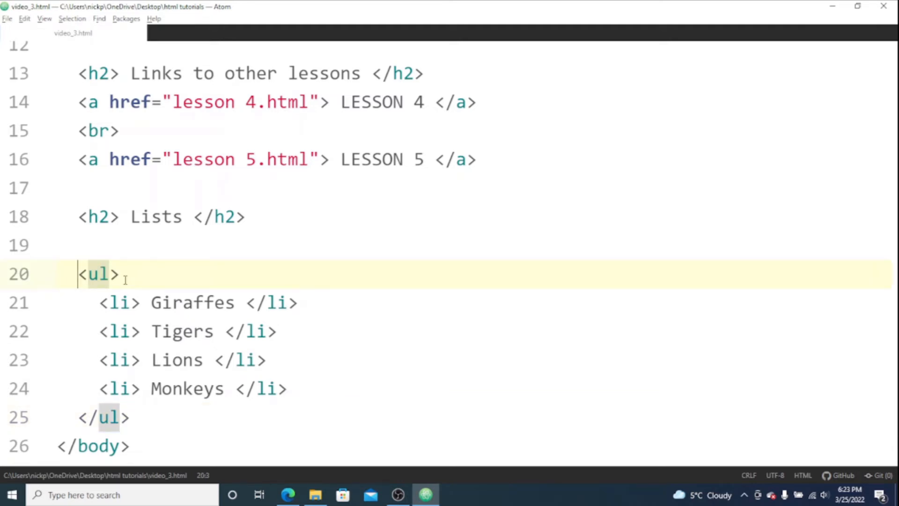
pyautogui.moveTo(108, 292)
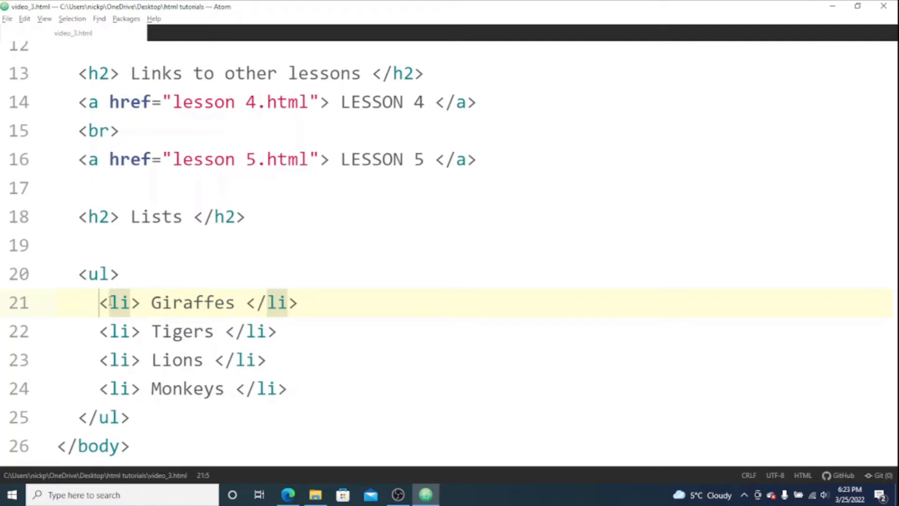
pyautogui.moveTo(99, 302); pyautogui.dragTo(288, 388)
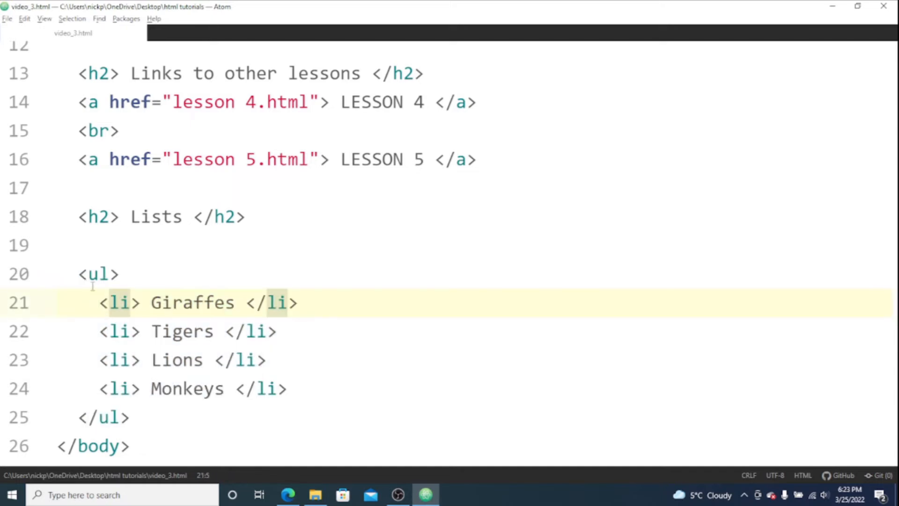
pyautogui.moveTo(79, 274); pyautogui.dragTo(129, 417)
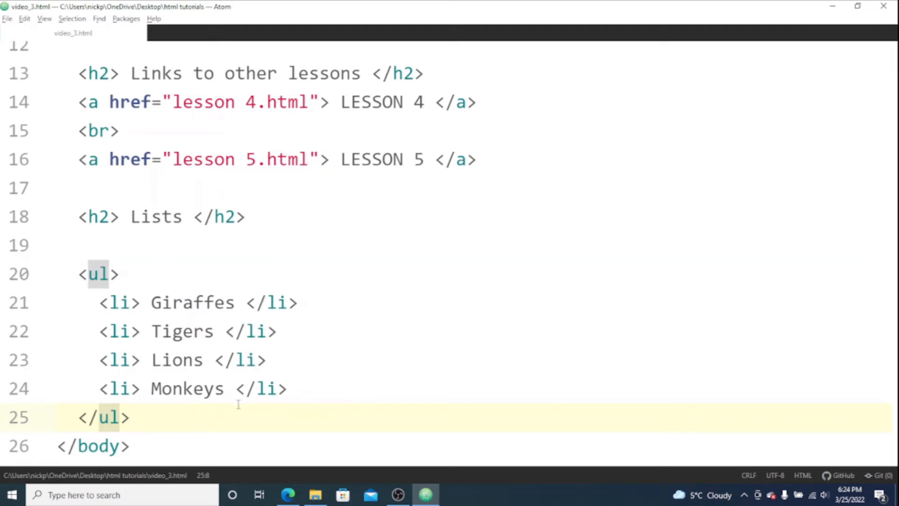
pyautogui.moveTo(229, 404)
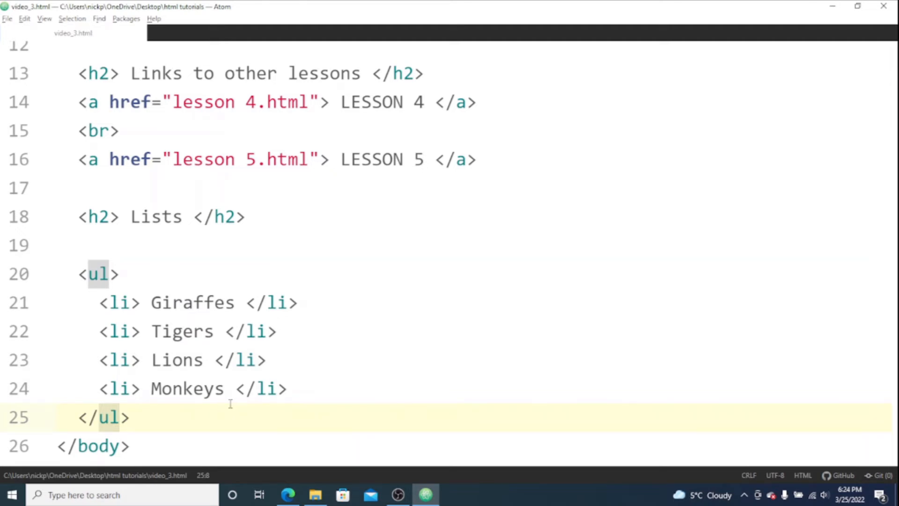
pyautogui.click(288, 495)
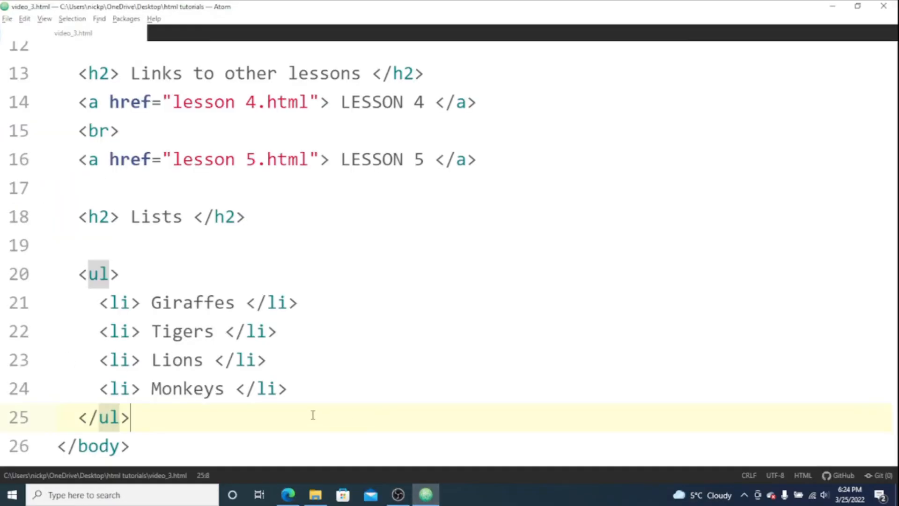
# - Start an ordered list below the animal list with its first list item
pyautogui.write('<')
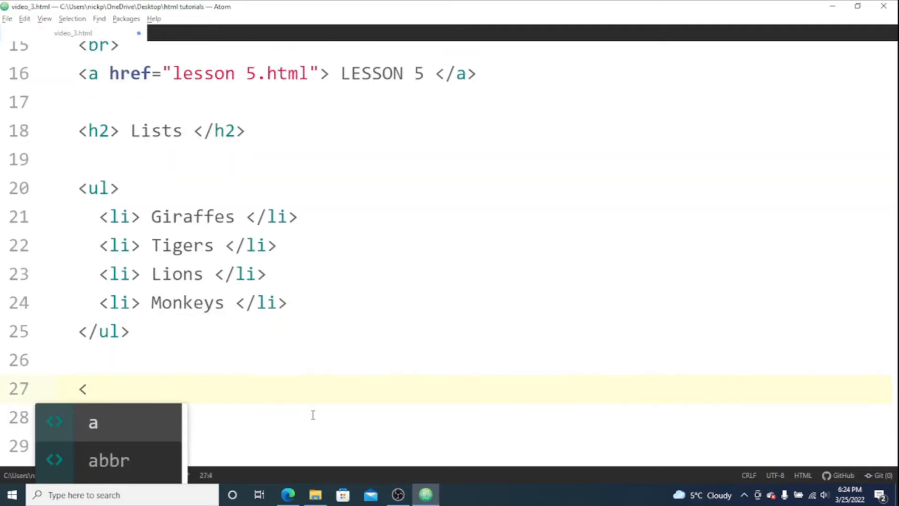
pyautogui.write('ol>')
pyautogui.write('</')
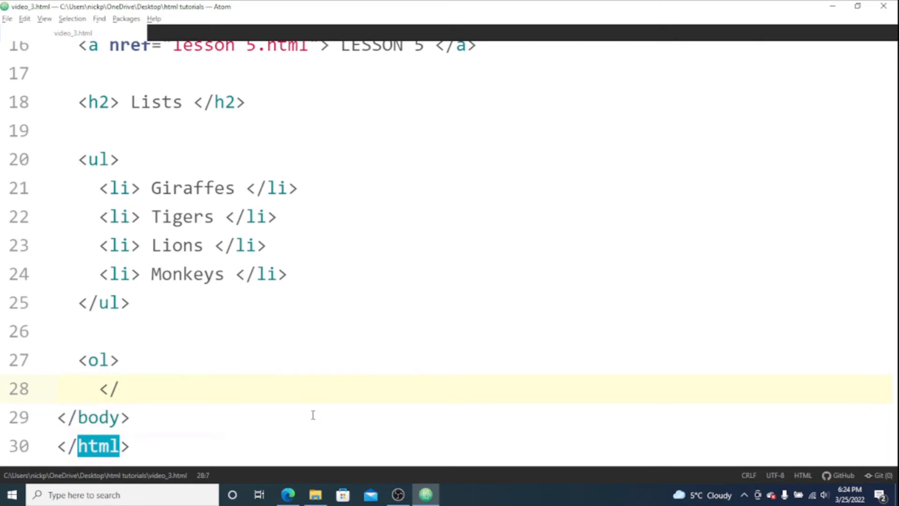
pyautogui.write('ol>')
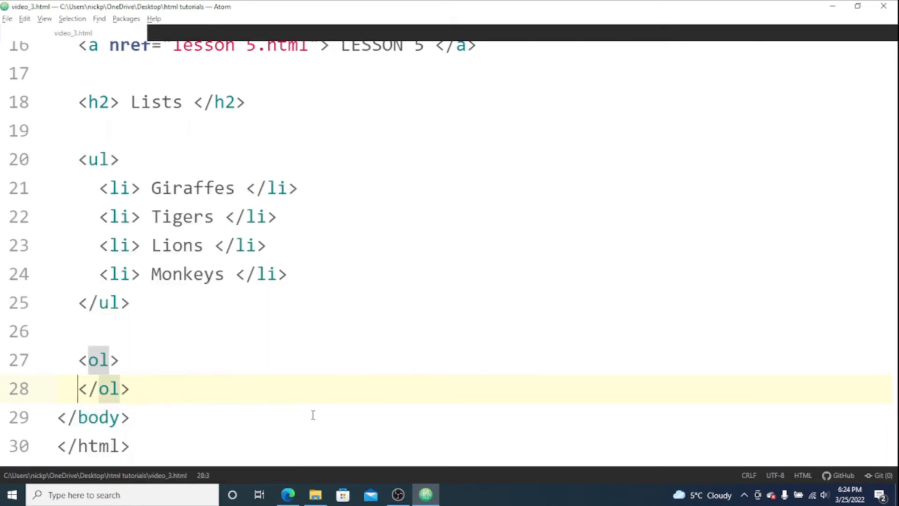
pyautogui.press('enter')
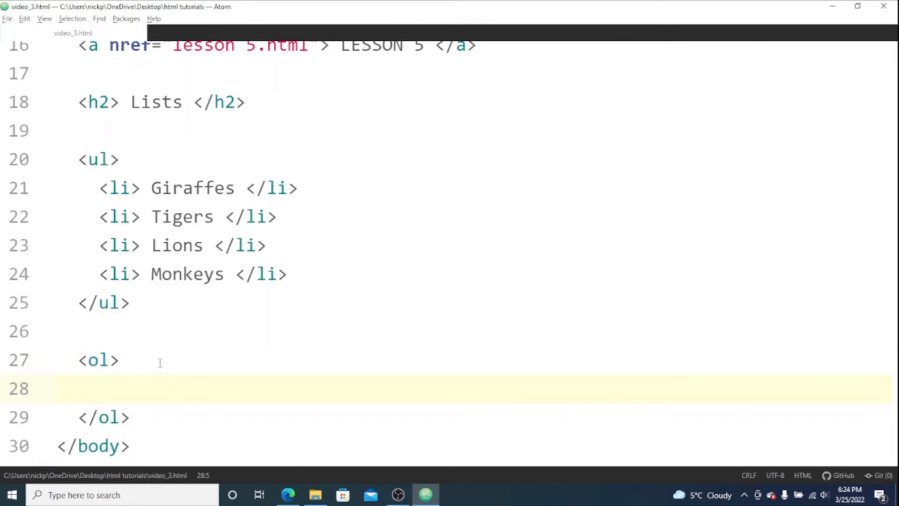
pyautogui.write('li> </li>')
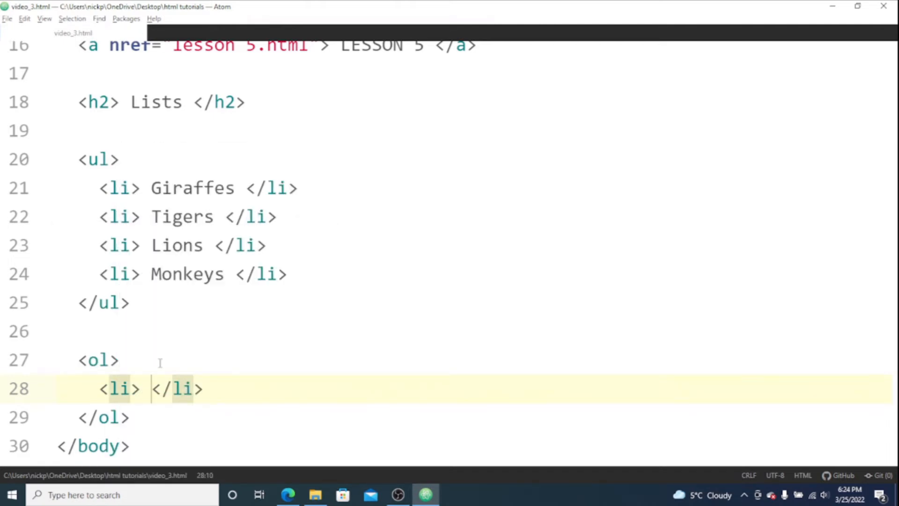
# - Fill the numbered list with Music, Physics, Math and Computer Science, then return to Atom
pyautogui.write('Music')
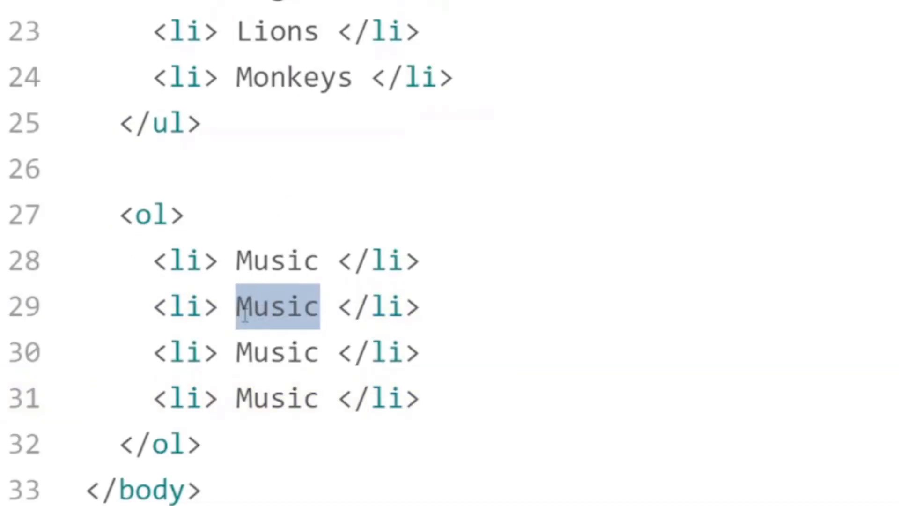
pyautogui.write('Physics')
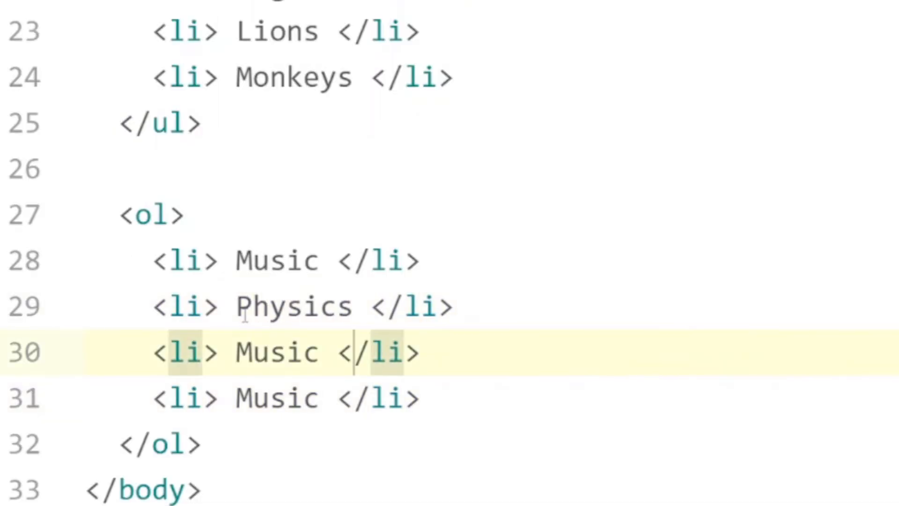
pyautogui.press('Backspace')
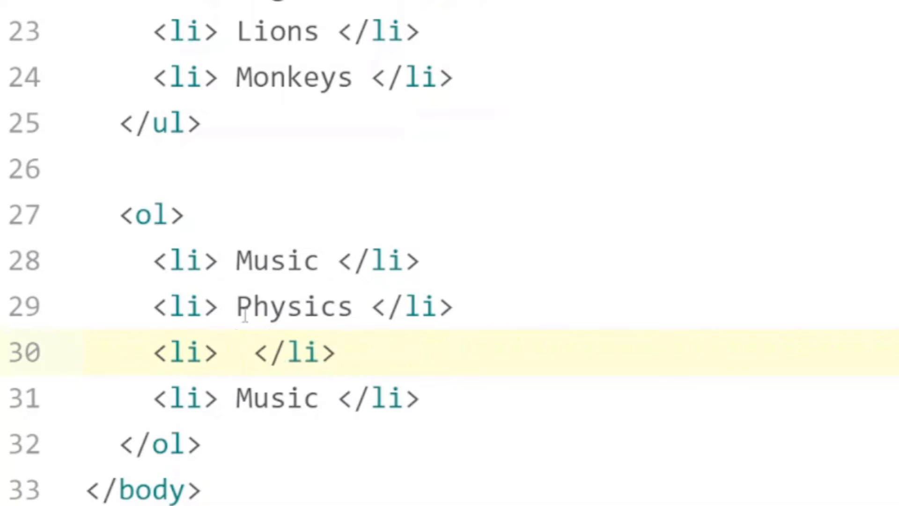
pyautogui.write('Math')
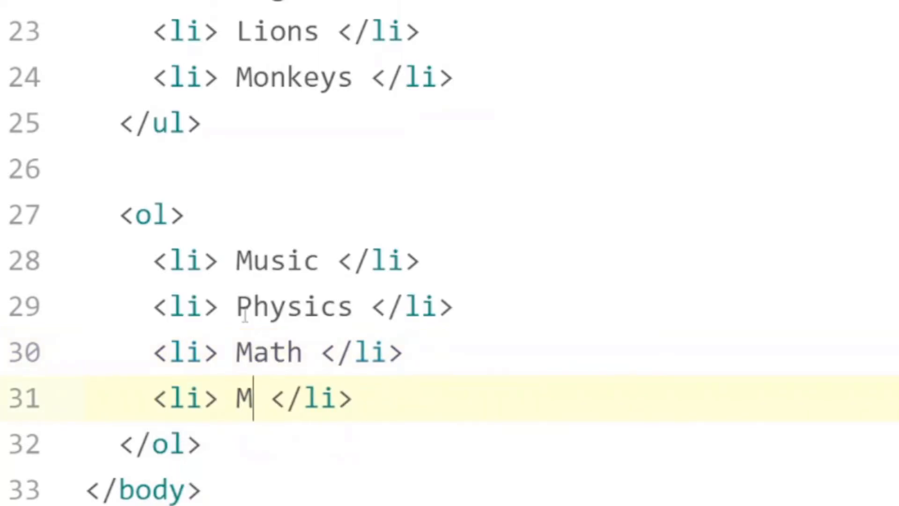
pyautogui.write('omputer')
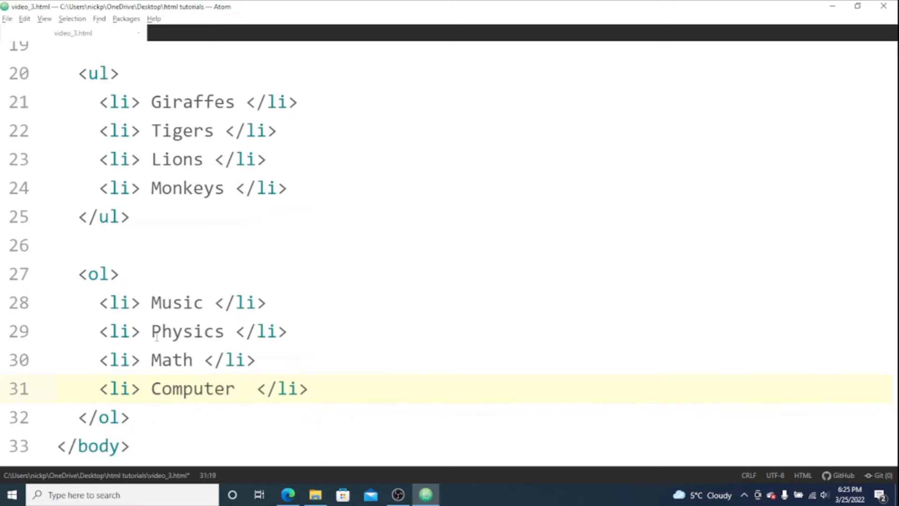
pyautogui.write('Science')
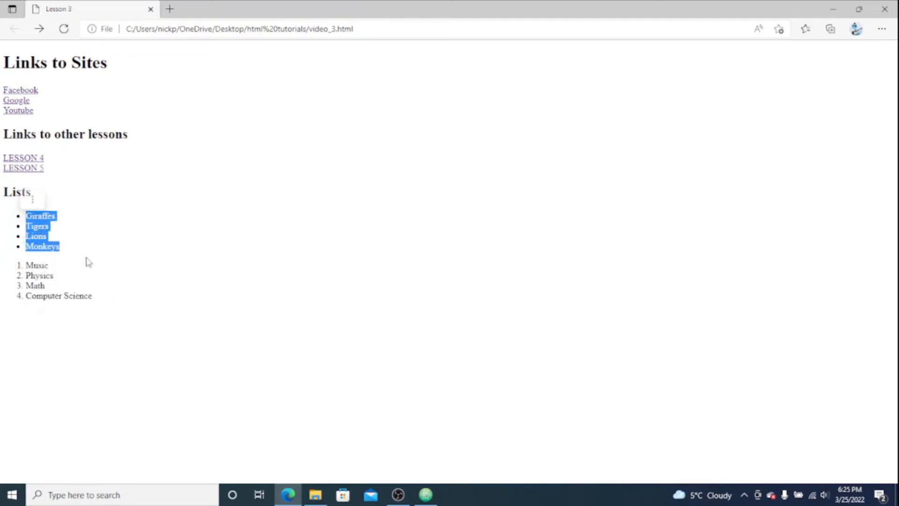
pyautogui.click(129, 292)
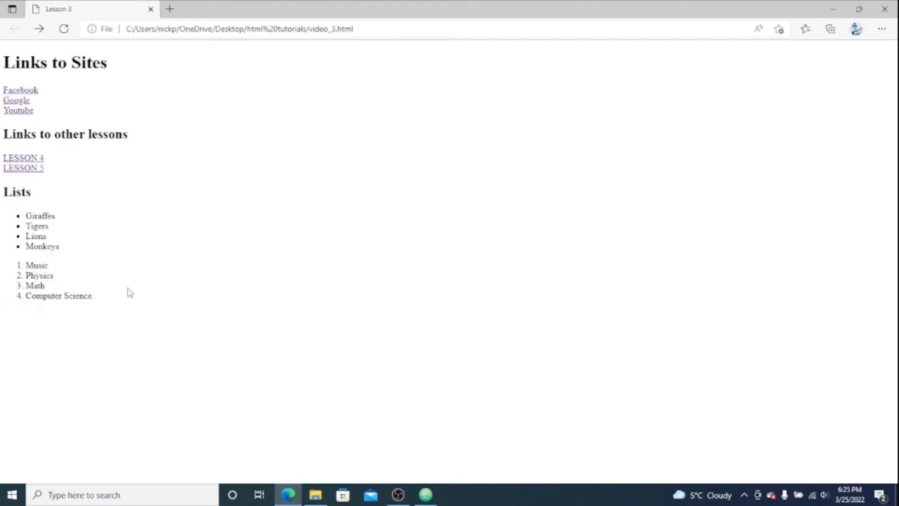
pyautogui.click(425, 495)
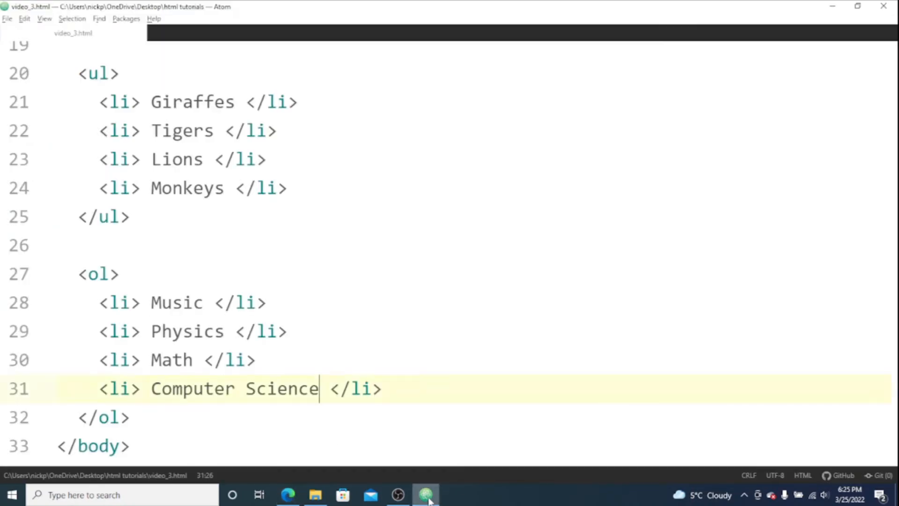
# - Add a 'Table' h2 heading and a table element holding one empty row
pyautogui.write('<h2> </h2>')
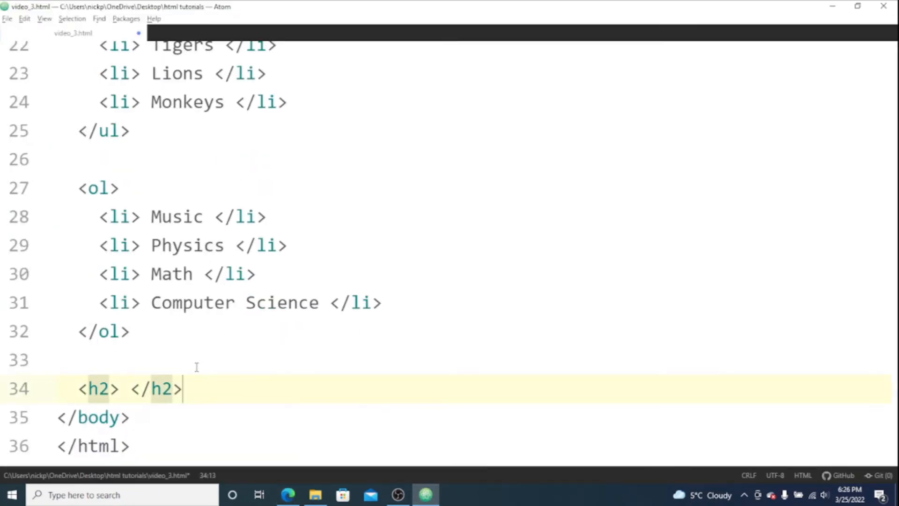
pyautogui.write('Table')
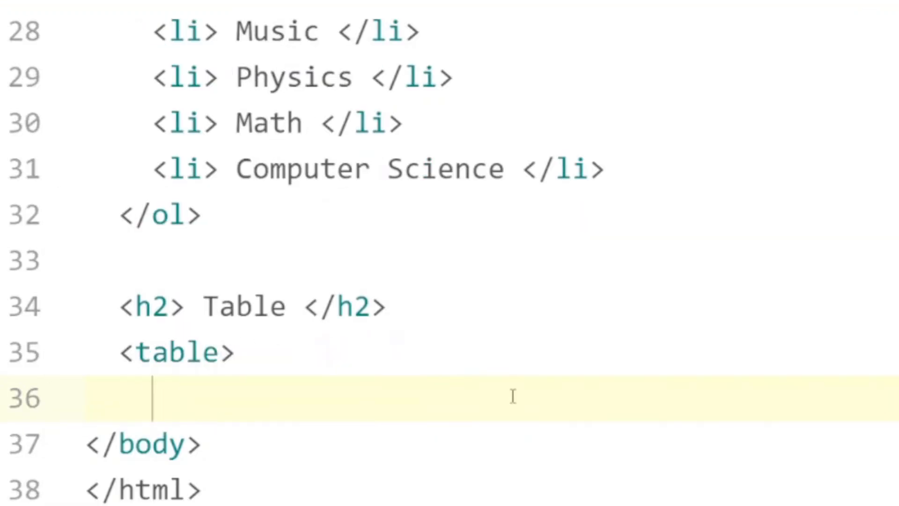
pyautogui.write('</table>')
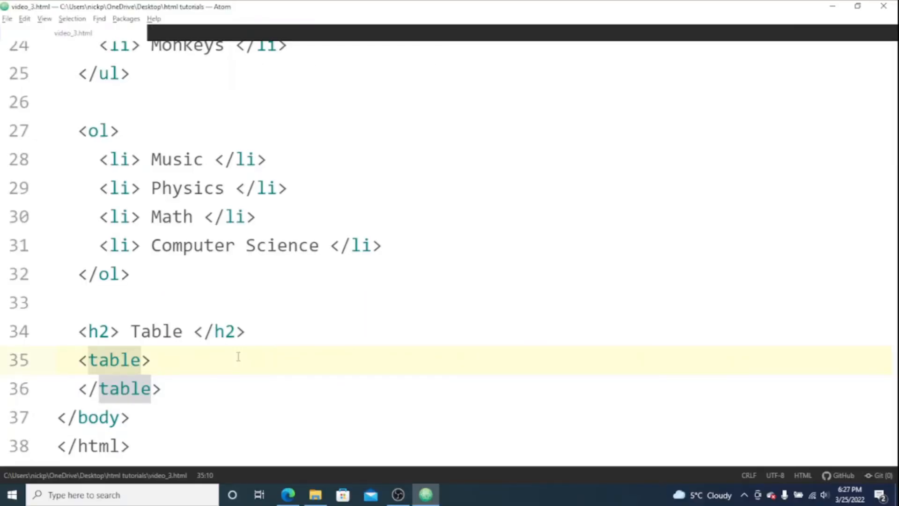
pyautogui.press('enter')
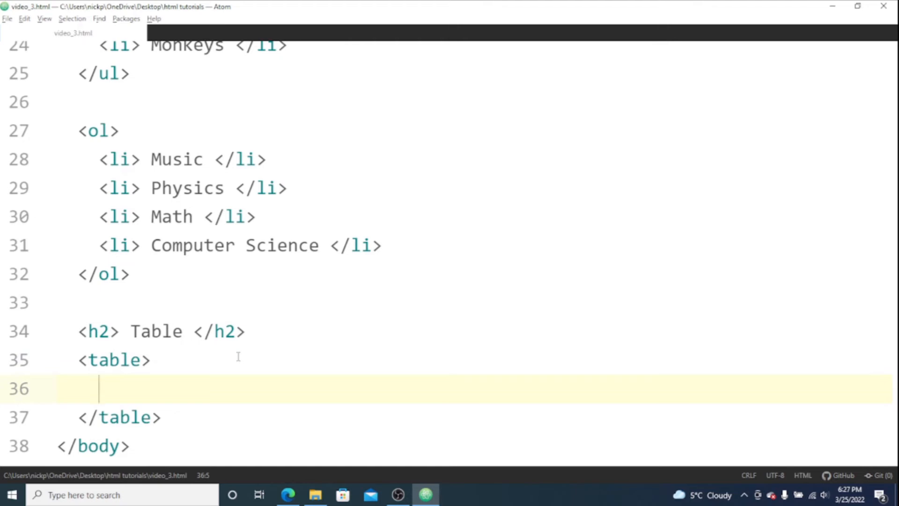
pyautogui.write('<')
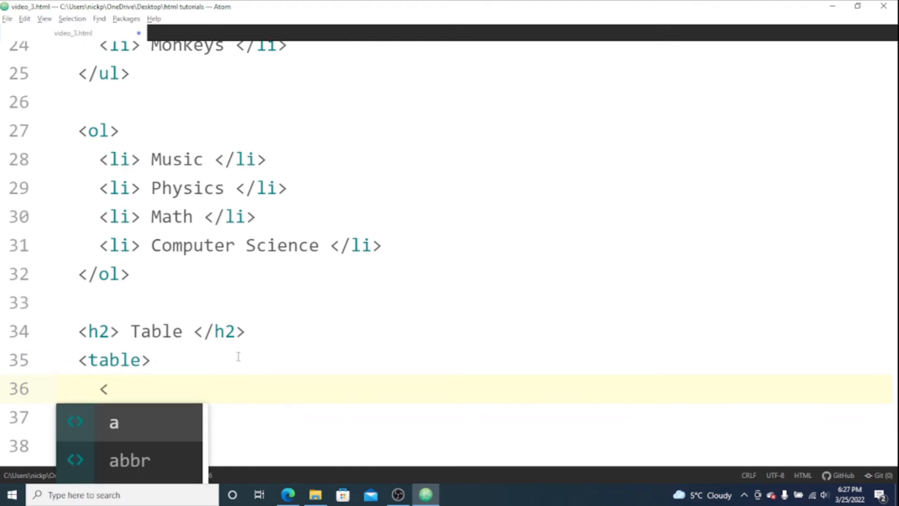
pyautogui.write('tr>')
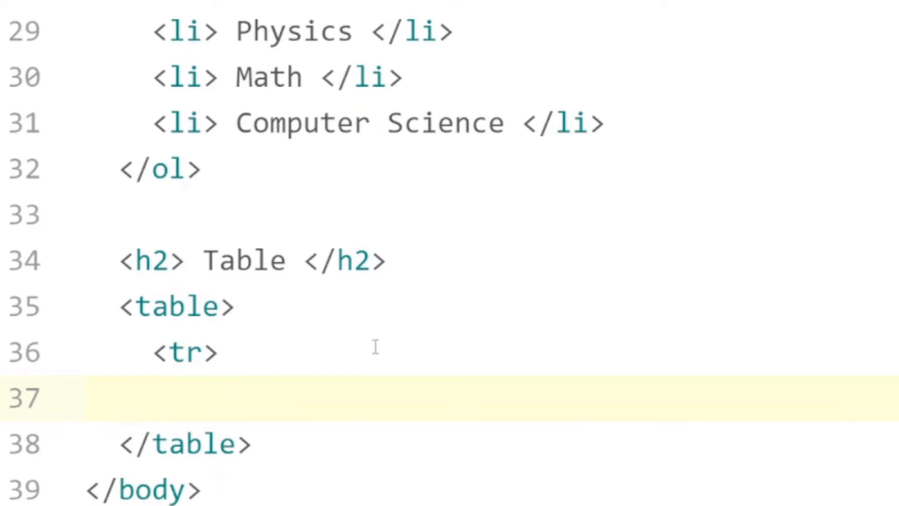
pyautogui.write('</tr>')
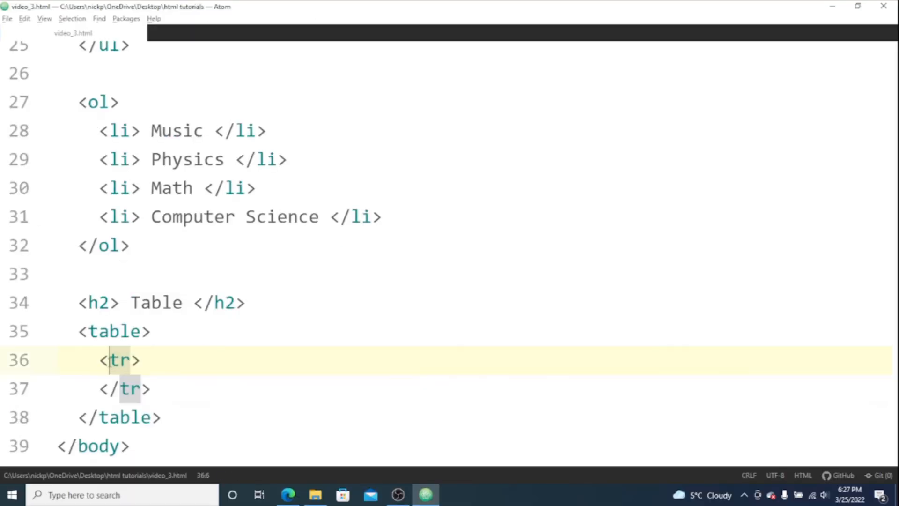
pyautogui.click(155, 389)
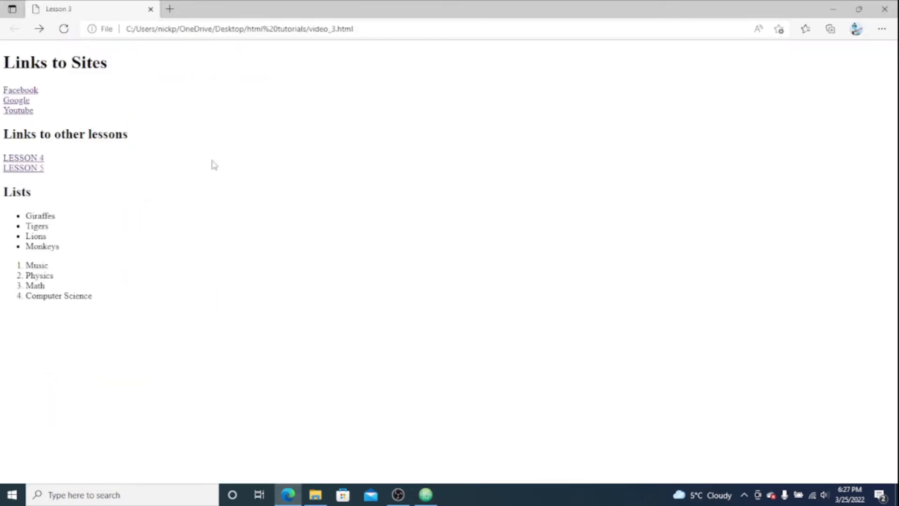
# - Open the html tutorials folder in File Explorer and open the lesson 5 file
pyautogui.click(315, 495)
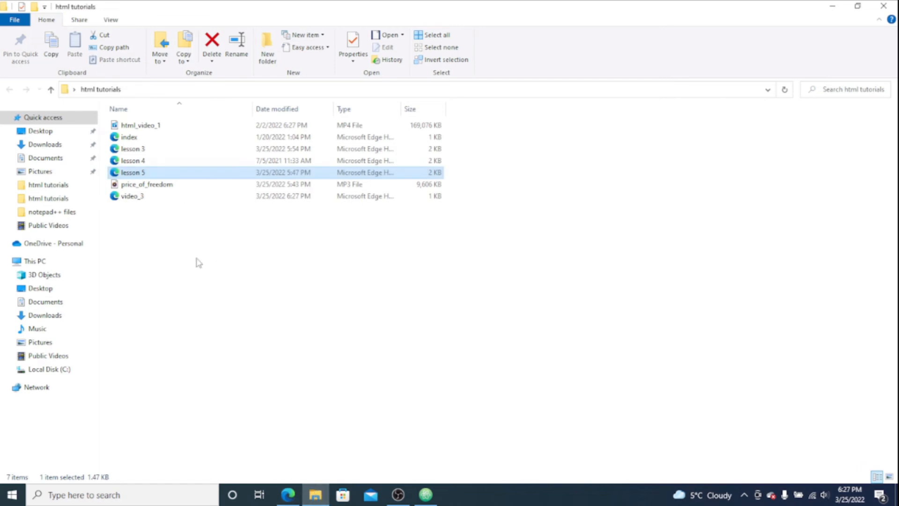
pyautogui.doubleClick(133, 172)
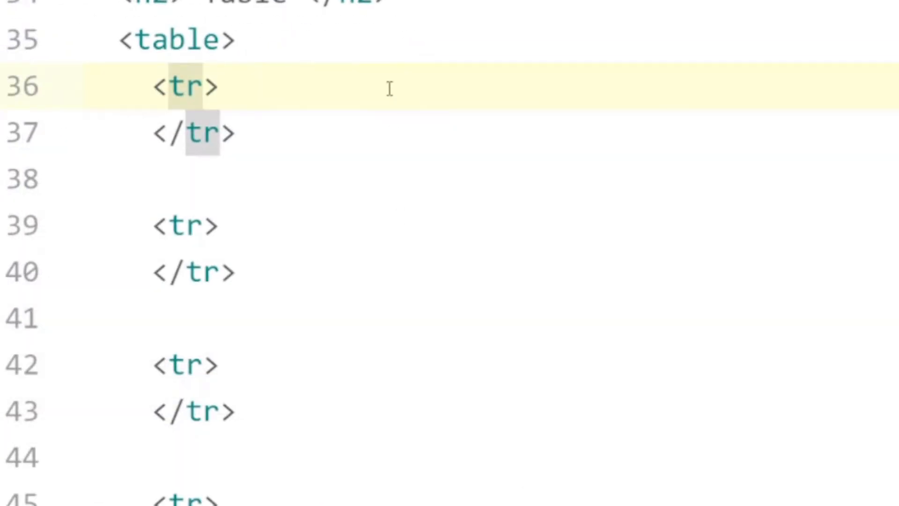
# - Add four empty th header cells to the table's first row
pyautogui.write('<th>')
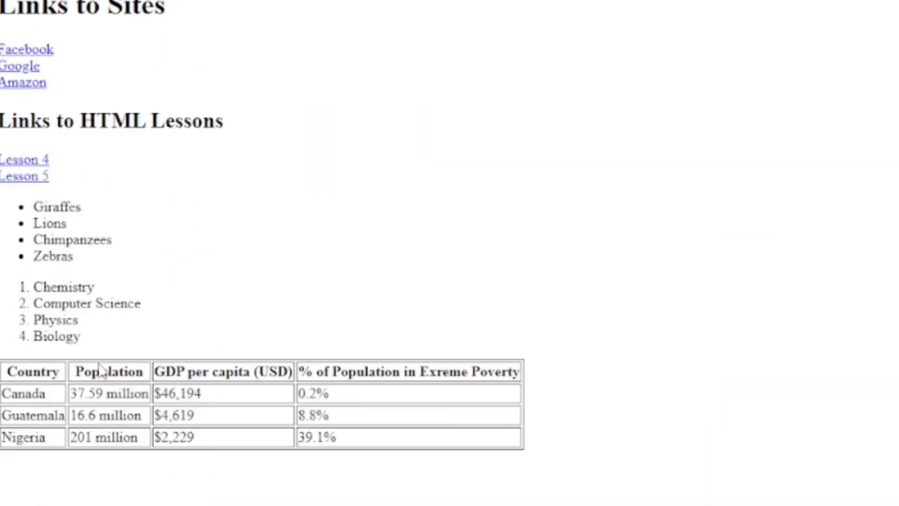
pyautogui.moveTo(11, 371); pyautogui.dragTo(418, 371)
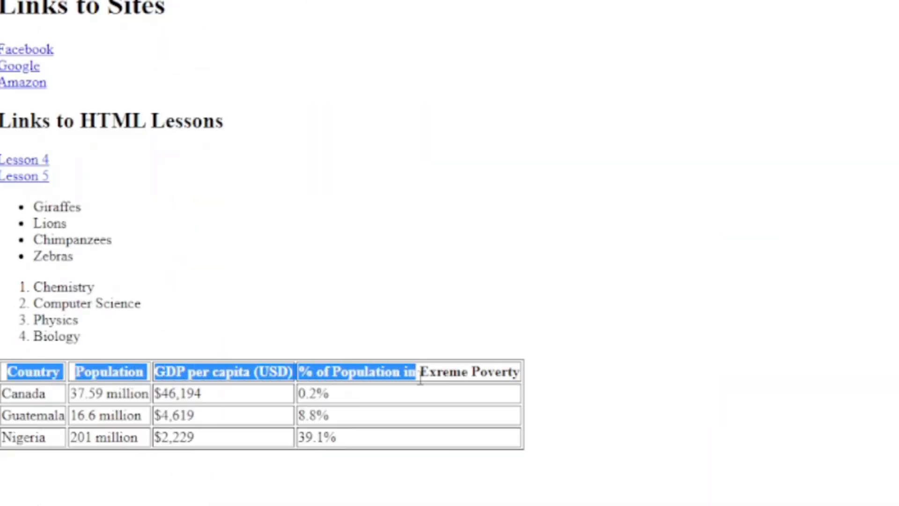
pyautogui.click(419, 371)
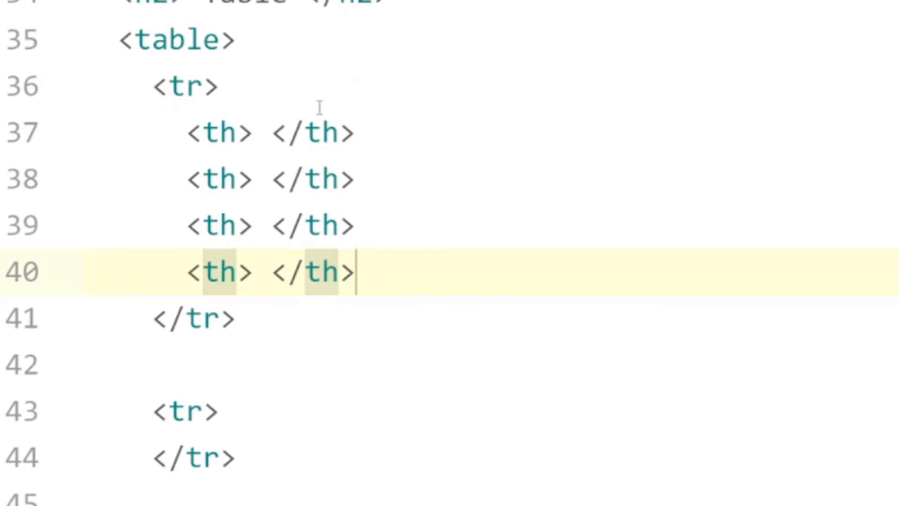
# - Label the header cells Country, Population, GDP per capita (USD), % of Population in Extreme Poverty
pyautogui.write('Country')
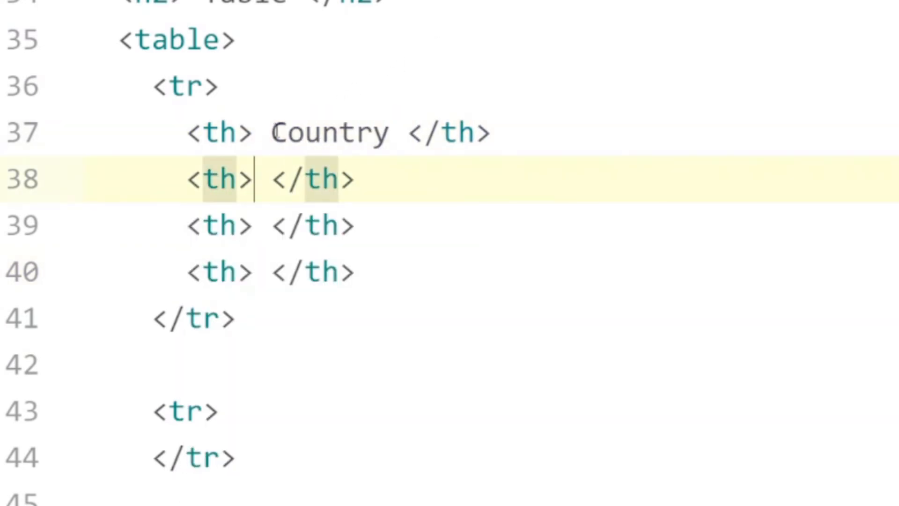
pyautogui.write('Population')
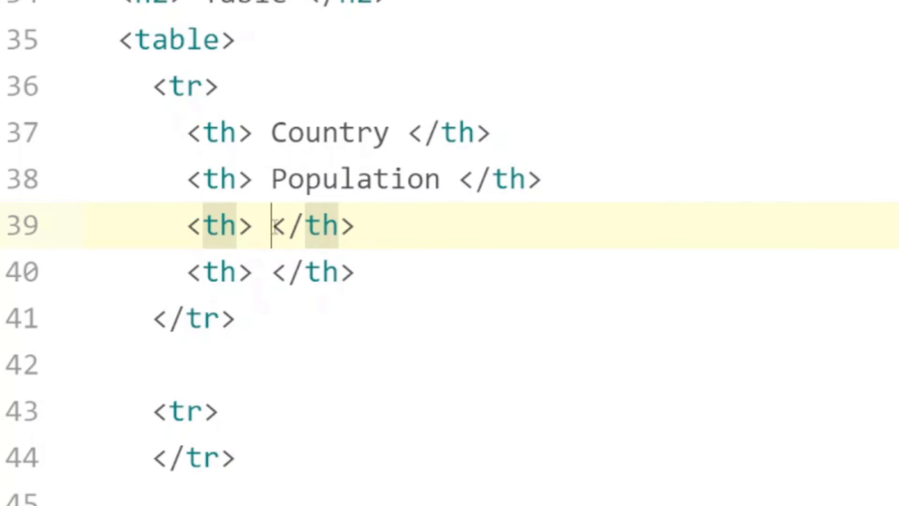
pyautogui.write('GDP per')
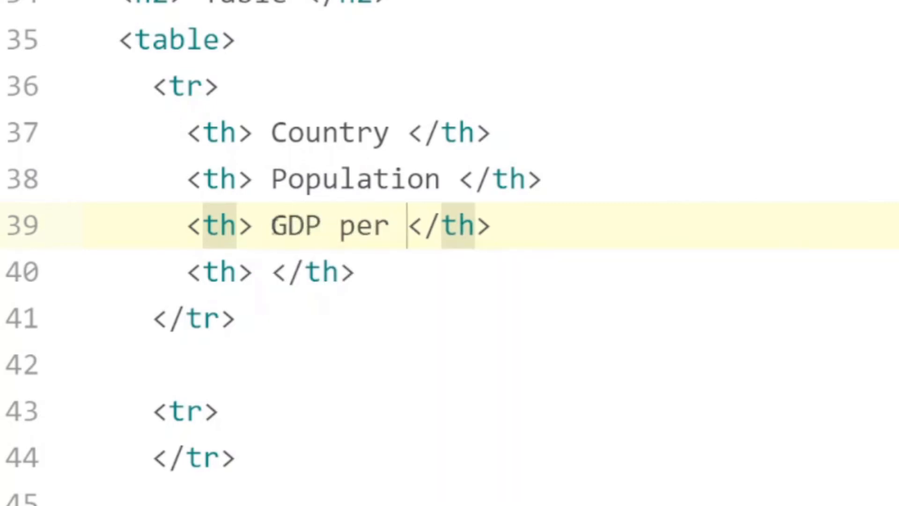
pyautogui.write('capita')
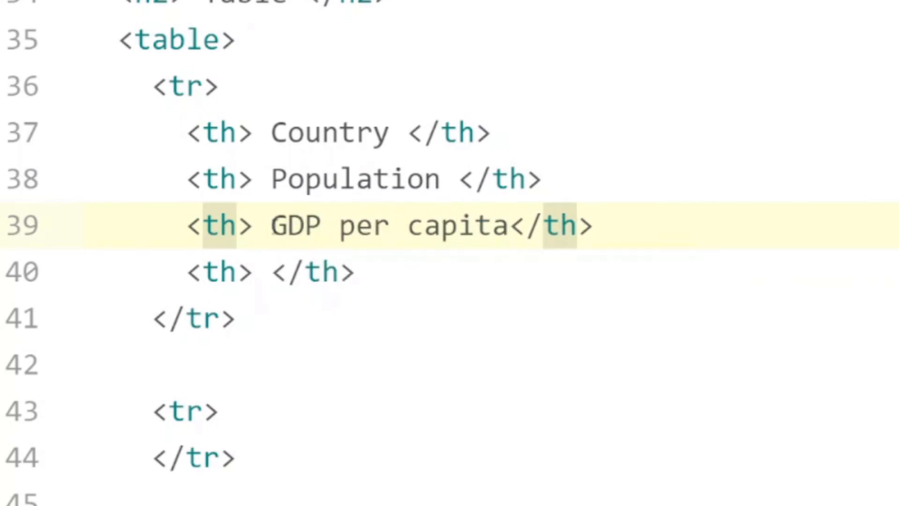
pyautogui.write('(USD)')
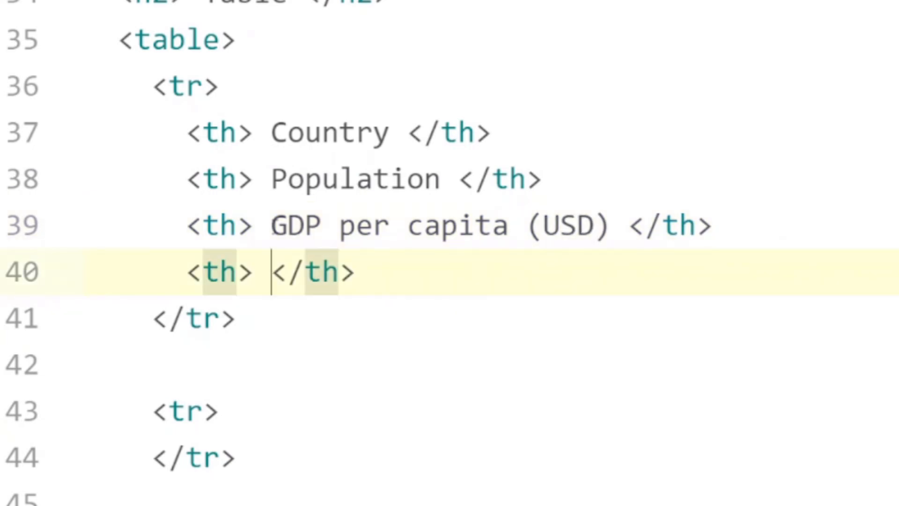
pyautogui.write('% of Populati')
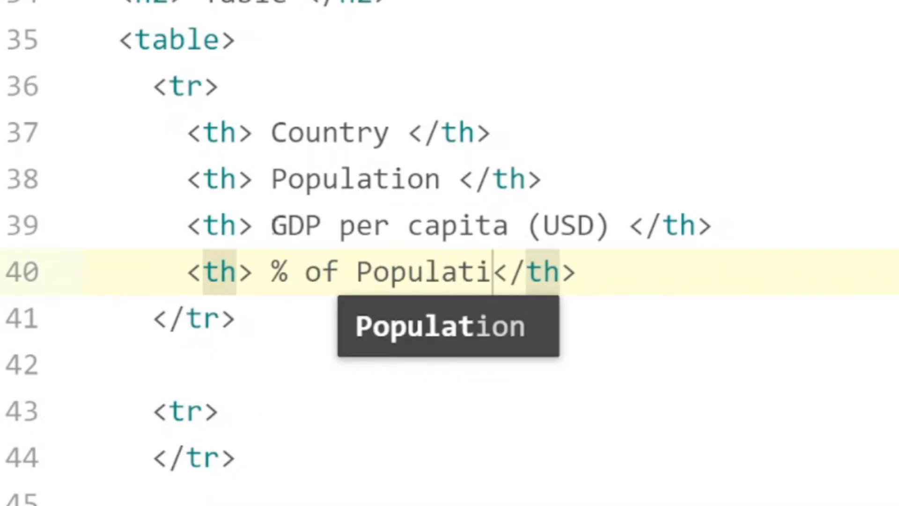
pyautogui.write('on in Extre')
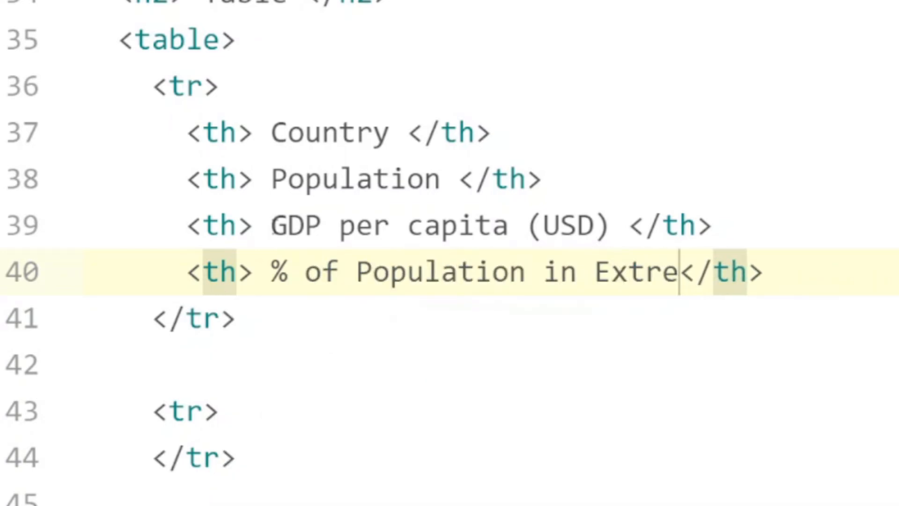
pyautogui.write('me Poverty')
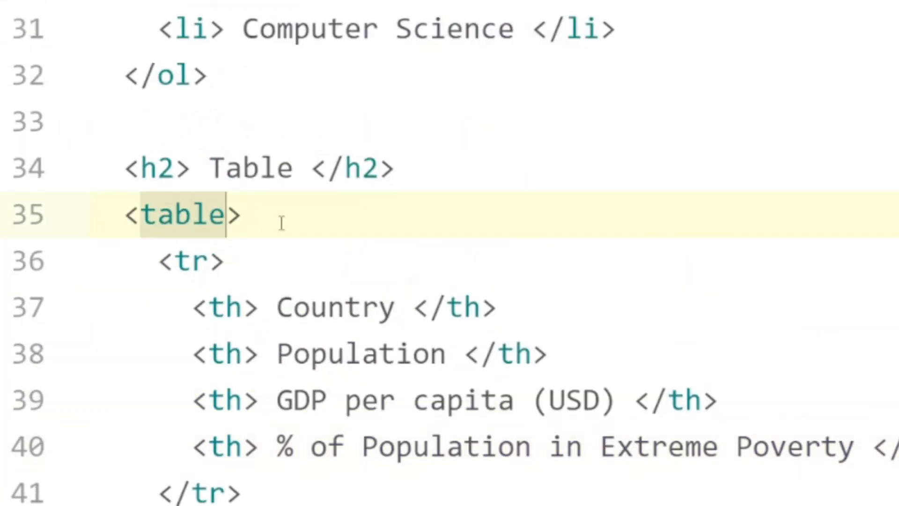
# - Give the table tag border=1 and view the example country table in the browser
pyautogui.write('border')
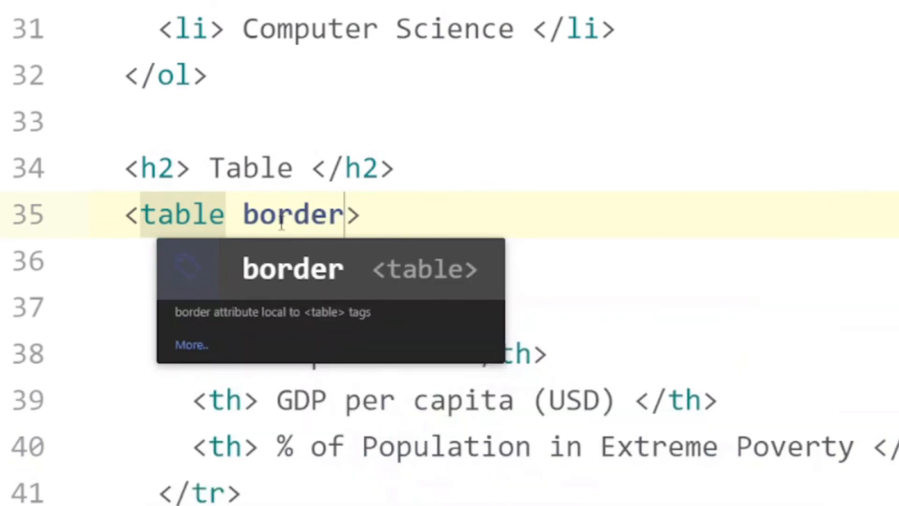
pyautogui.write('=1')
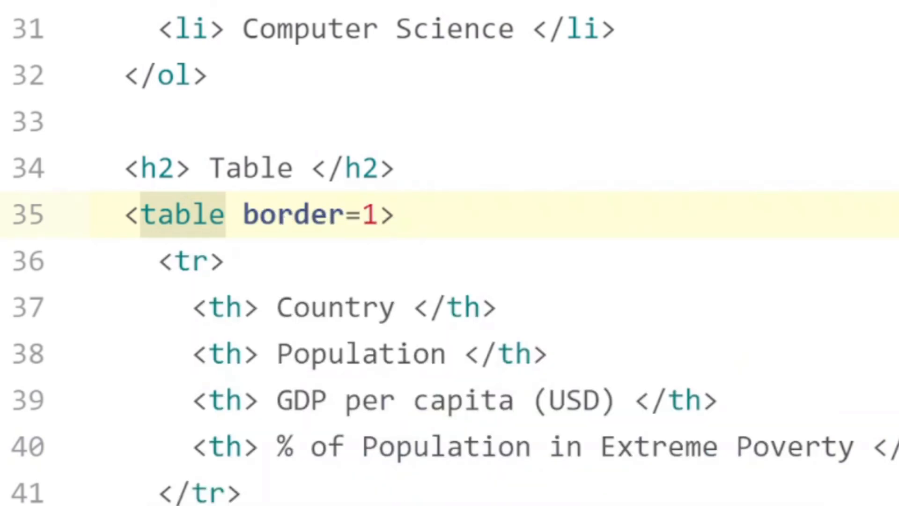
pyautogui.click(381, 215)
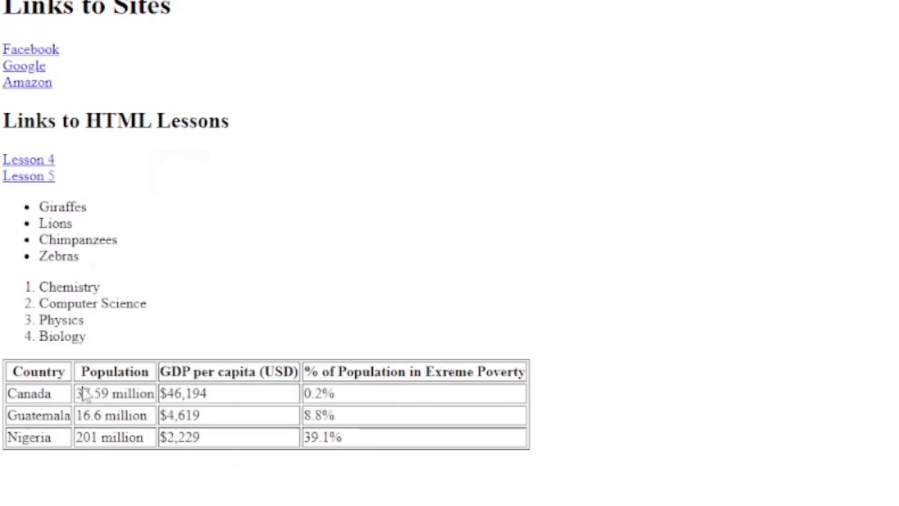
# - Review the bordered table, then mark a code line inside the second table row
pyautogui.moveTo(23, 393); pyautogui.dragTo(184, 394)
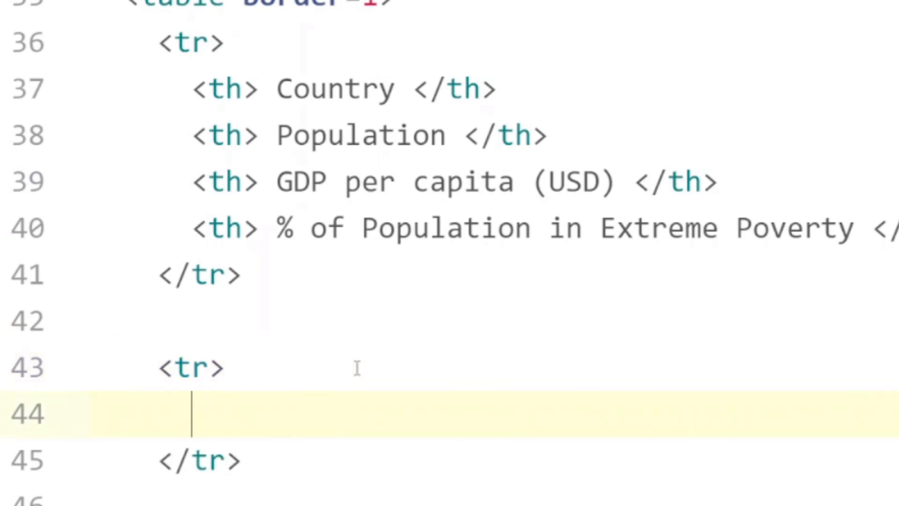
# - Fill the second row with cells Canada, 37.59 million, $46,194, 0.2% and fix the header's closing tag
pyautogui.write('<')
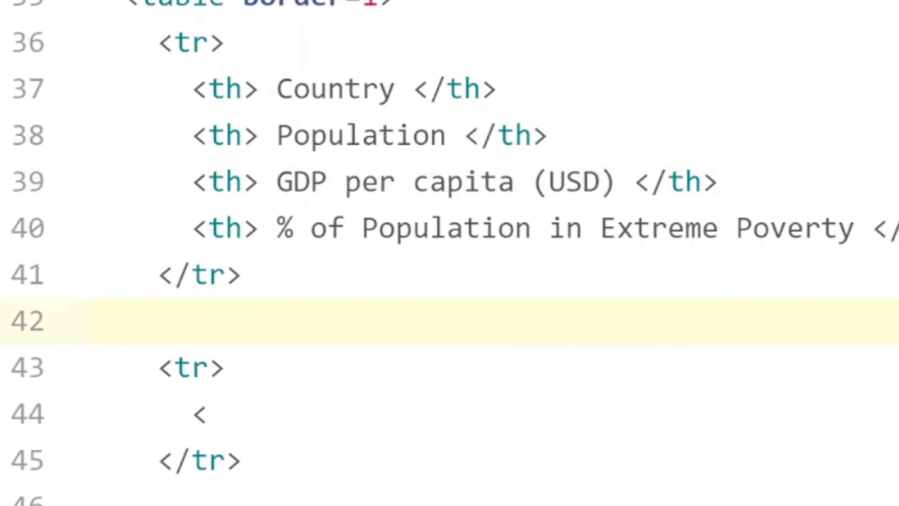
pyautogui.write('<td> </td>')
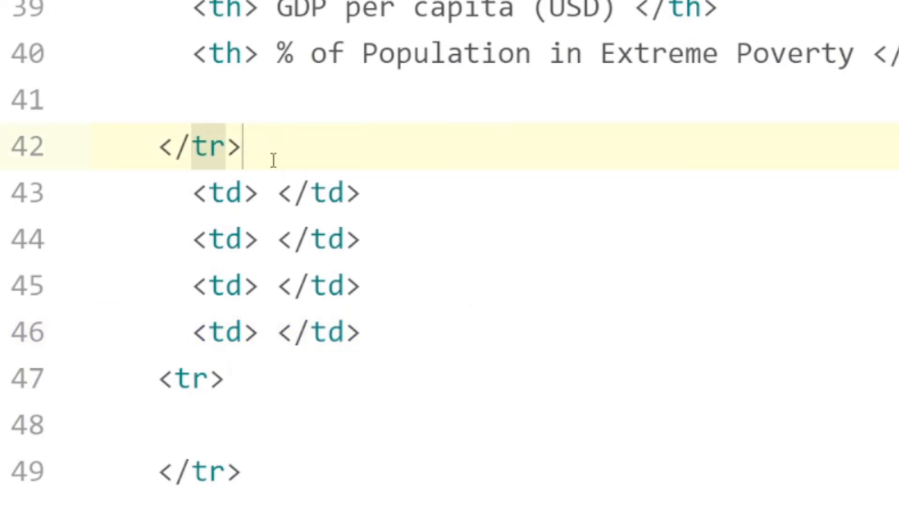
pyautogui.write('Canada')
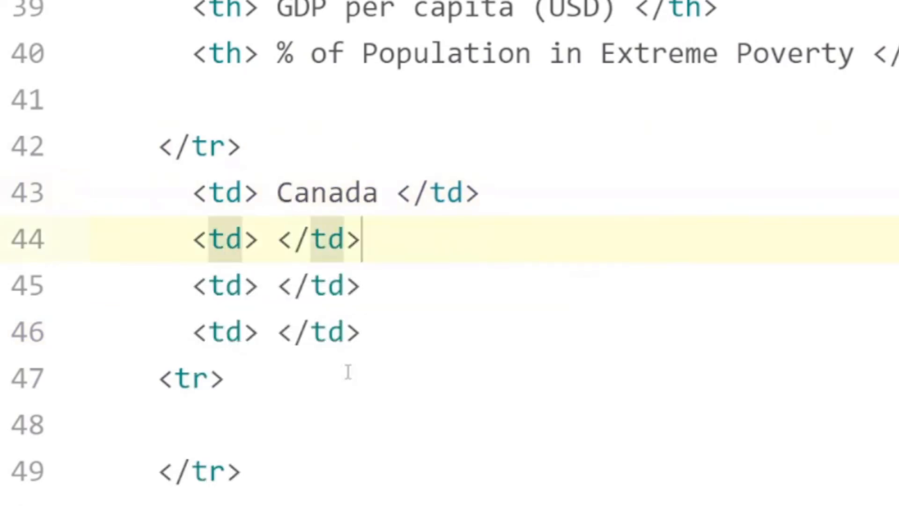
pyautogui.write('37')
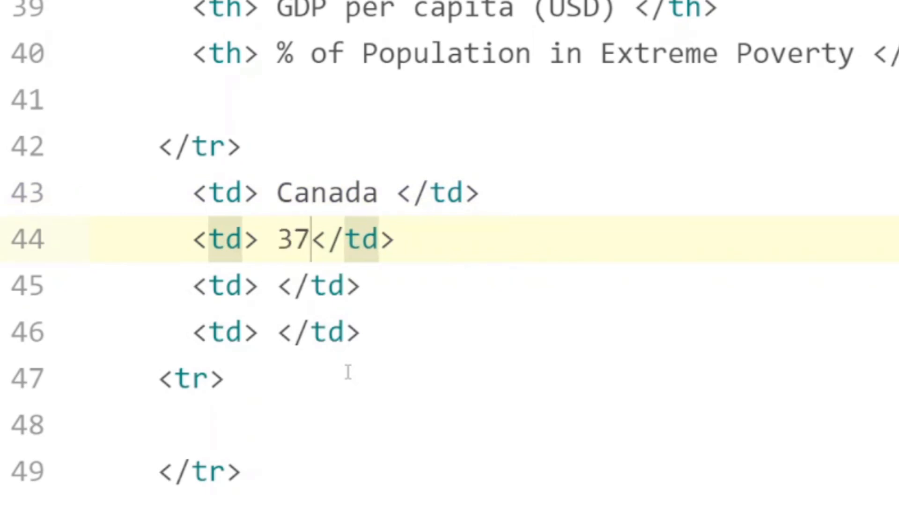
pyautogui.write('.59 mil')
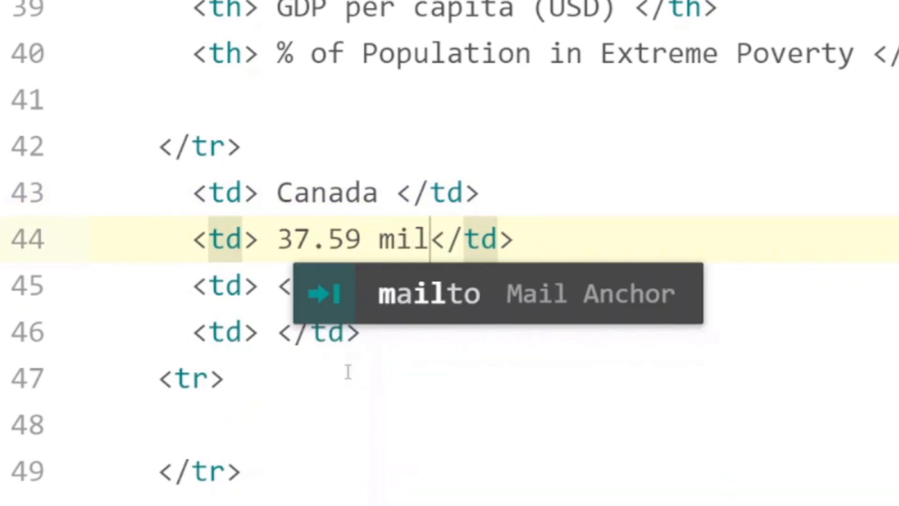
pyautogui.write('lion')
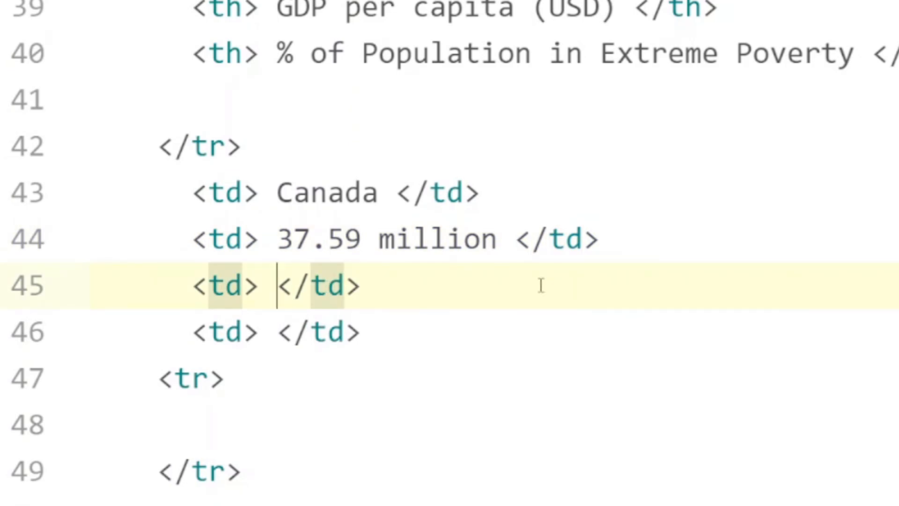
pyautogui.write('$46')
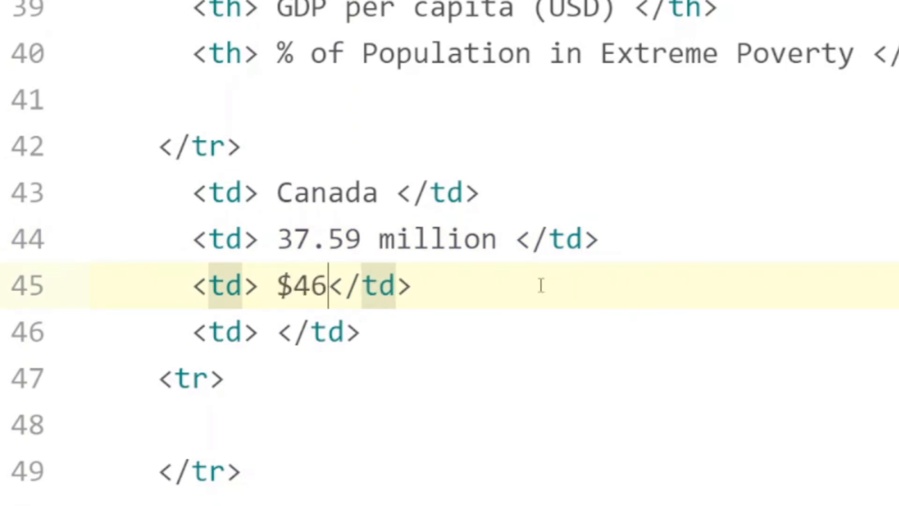
pyautogui.write(', 194')
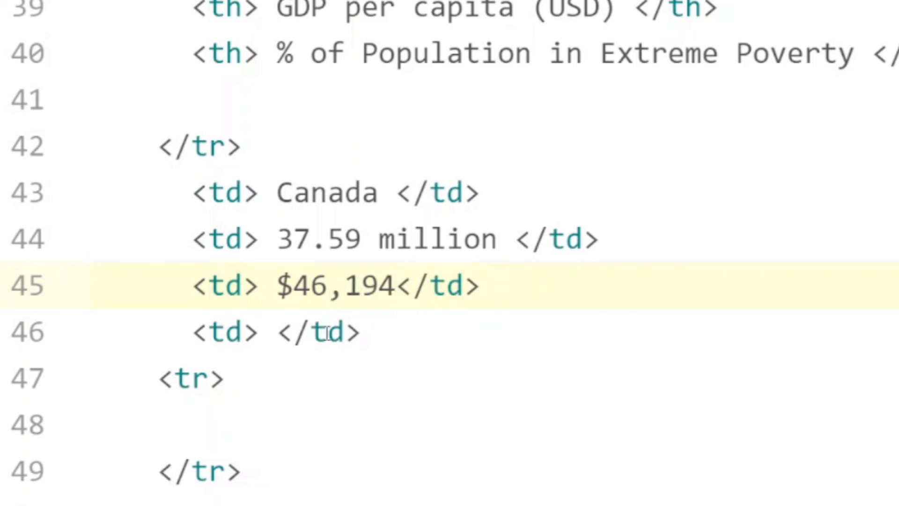
pyautogui.write('0.')
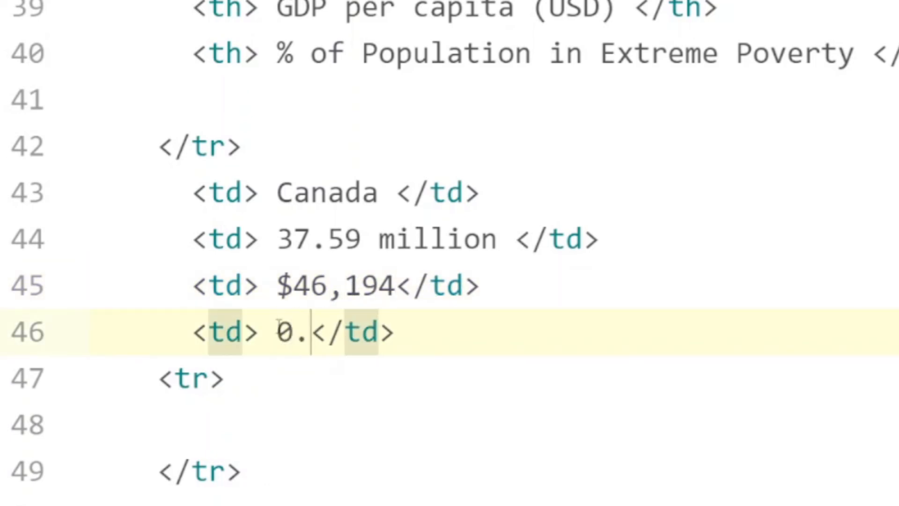
pyautogui.write('2%')
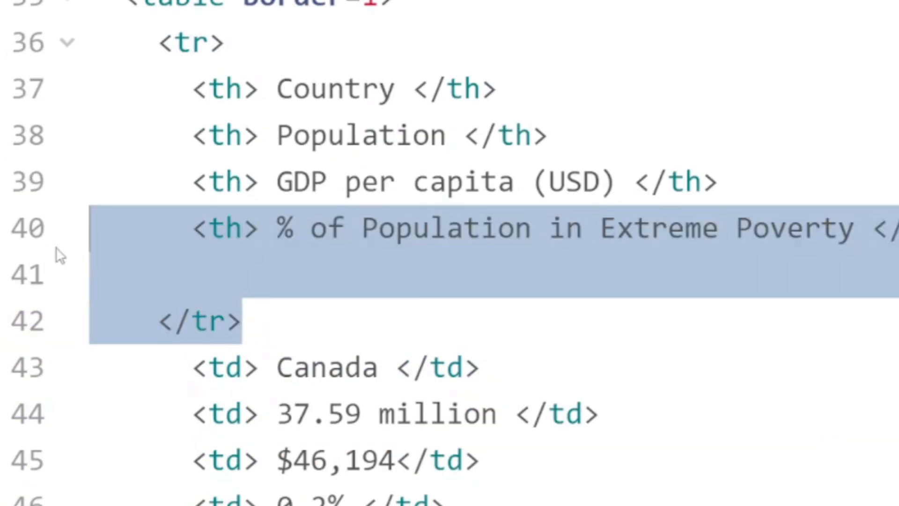
pyautogui.click(243, 320)
pyautogui.write('<tr>')
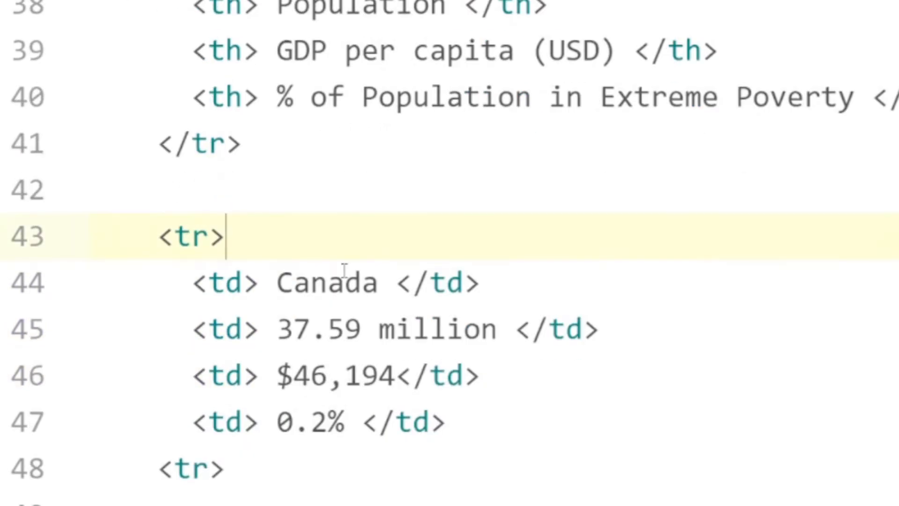
# - Fill table rows for Guatemala (16.6 million, $4,619, 8.8%) and Nigeria (201 million, $2,229, 39.1)
pyautogui.scroll(-3)
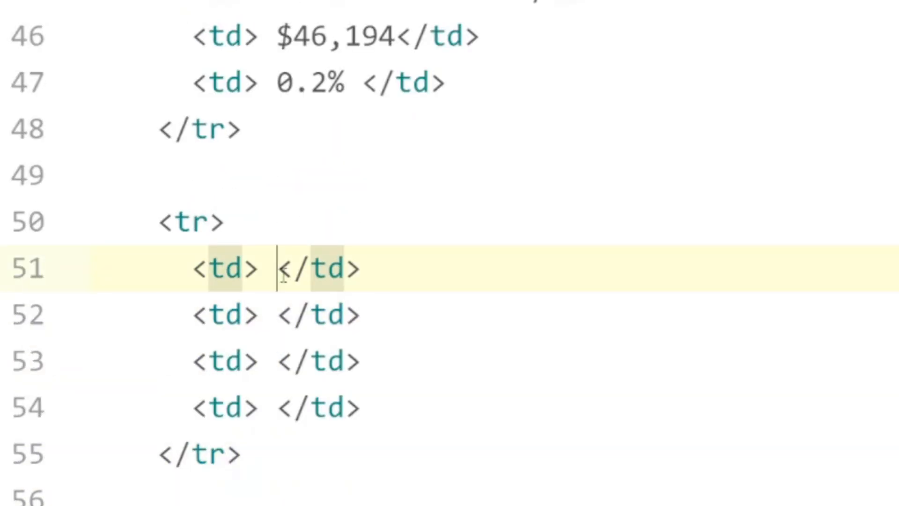
pyautogui.write('Guatemala')
pyautogui.click(278, 315)
pyautogui.write('16.6 million')
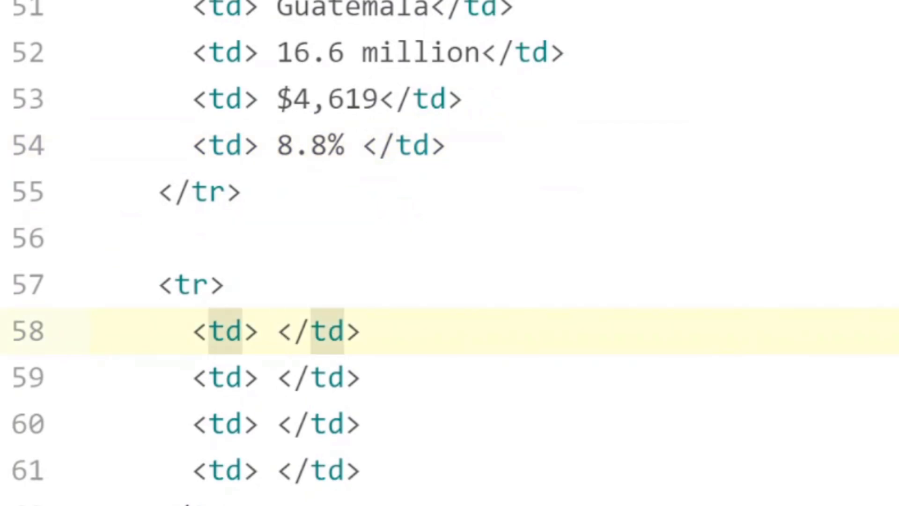
pyautogui.write('Nigeria')
pyautogui.click(450, 425)
pyautogui.write('$')
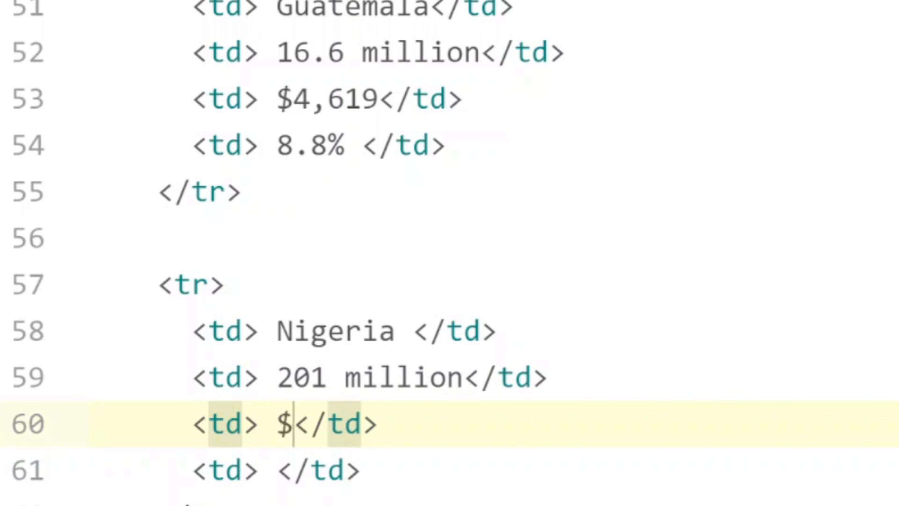
pyautogui.write('2,2')
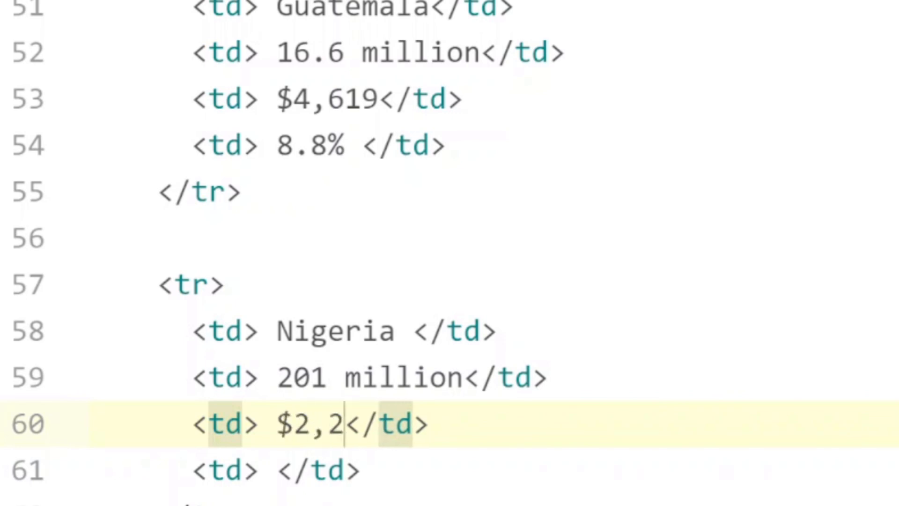
pyautogui.write('29')
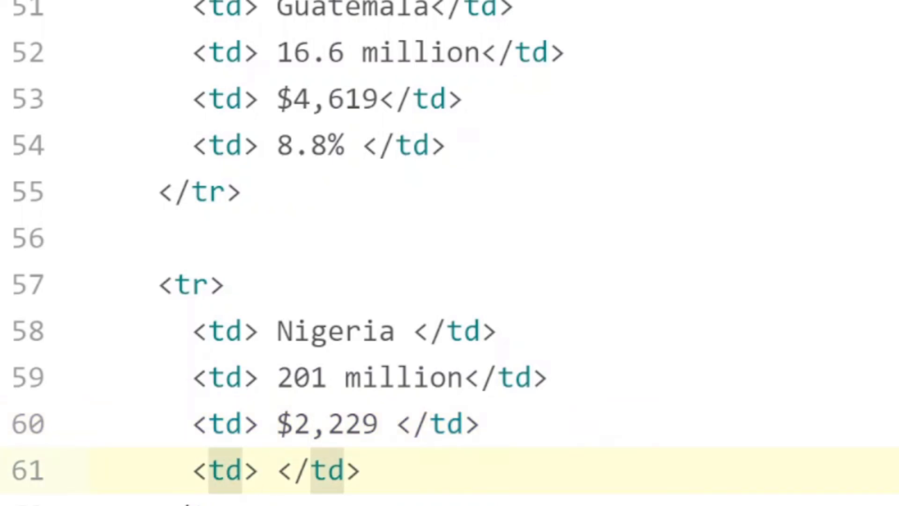
pyautogui.write('39.1')
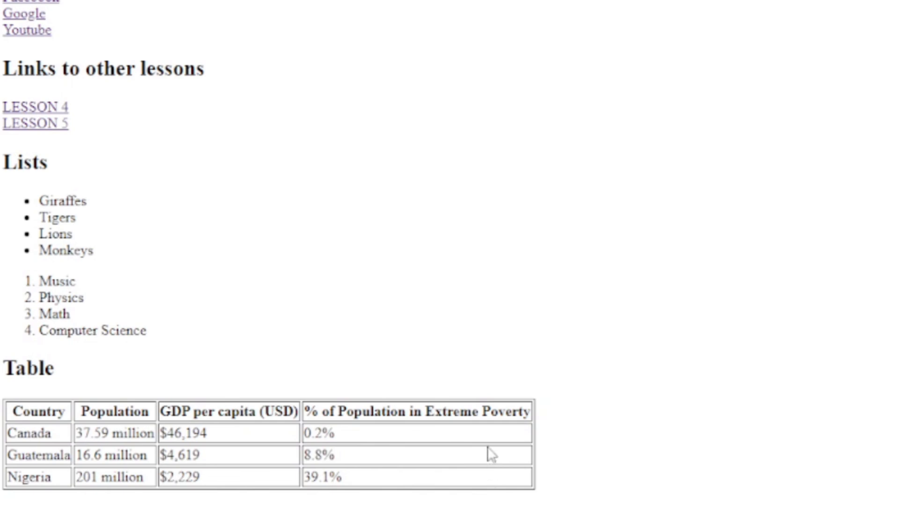
pyautogui.moveTo(482, 499)
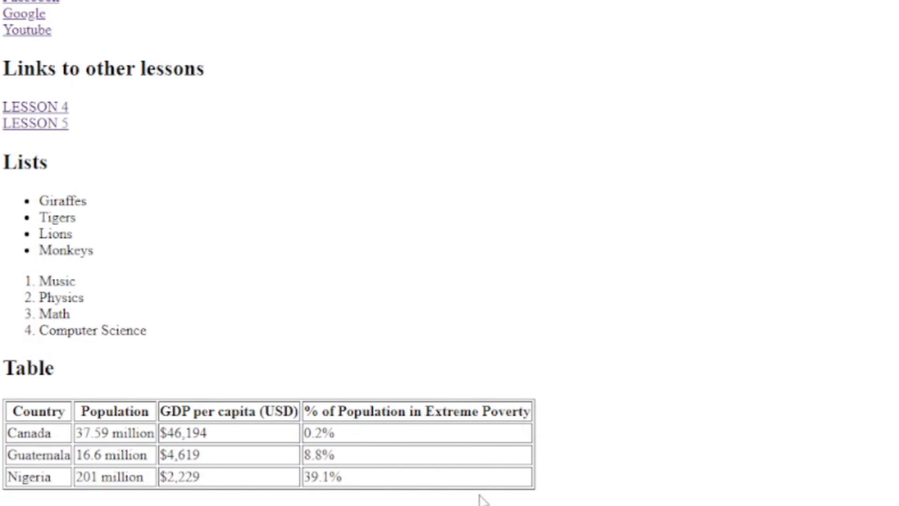
pyautogui.moveTo(490, 454)
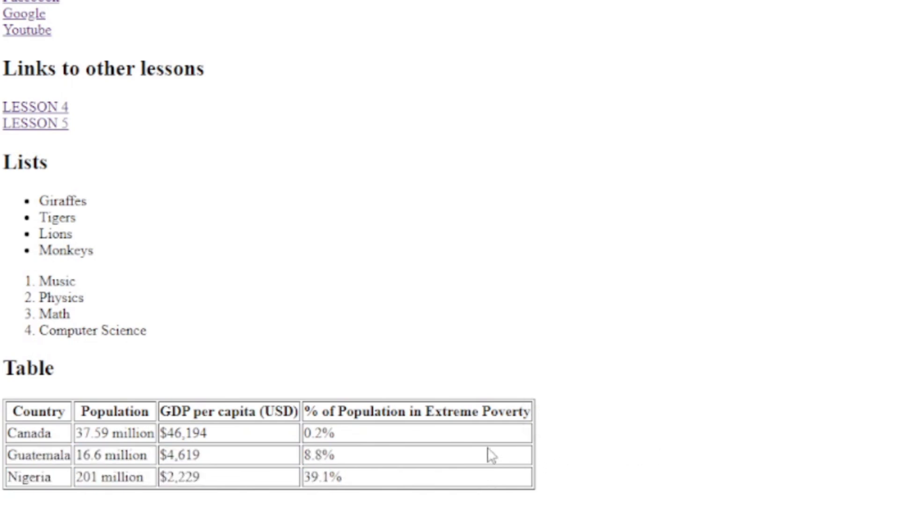